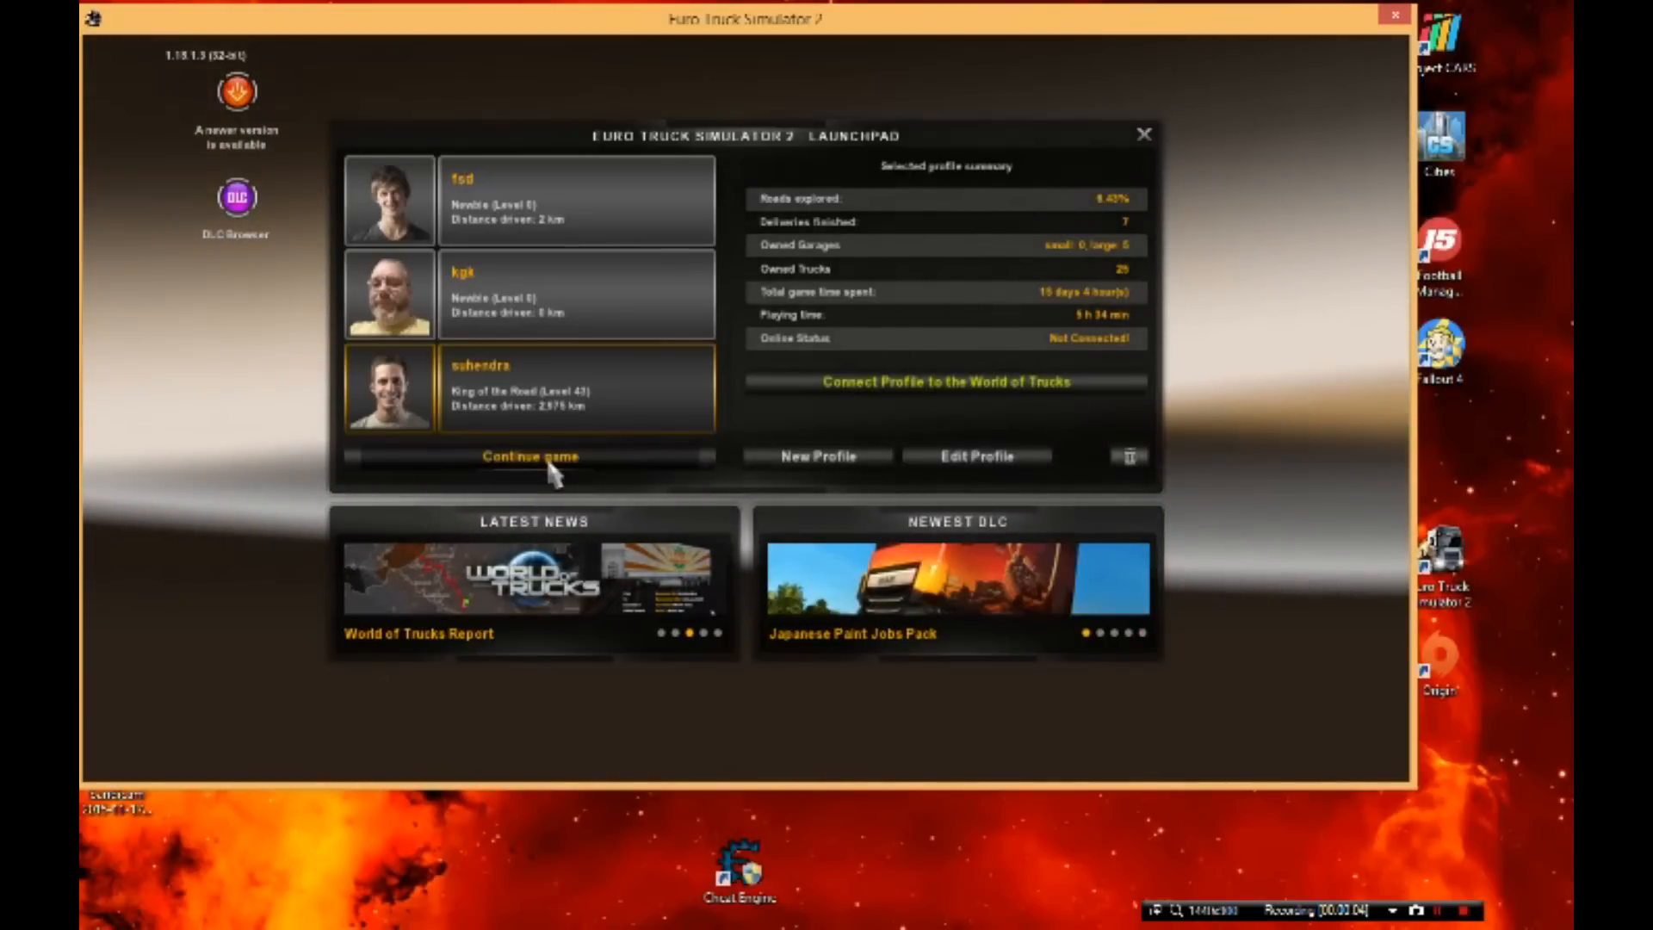
- Continue the selected profile's game so the company shows €1,000,000
{"action": "left_click", "coordinate": [530, 456]}
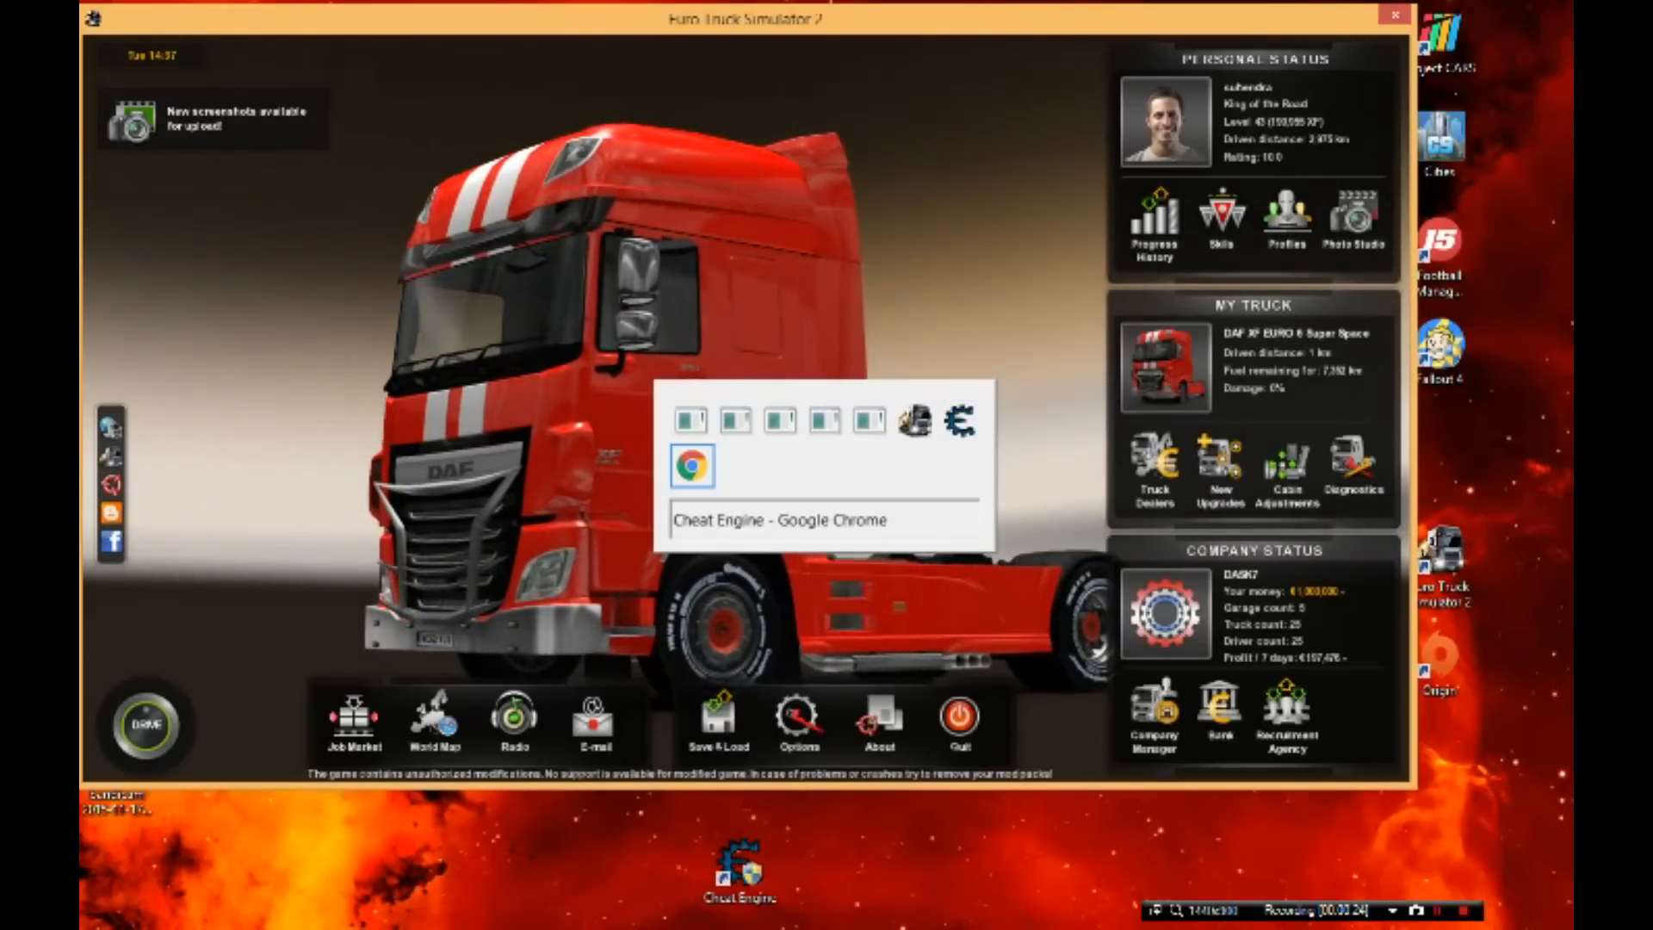
- View the Cheat Engine 6.4 downloads page maximized in Chrome
{"action": "left_click", "coordinate": [693, 465]}
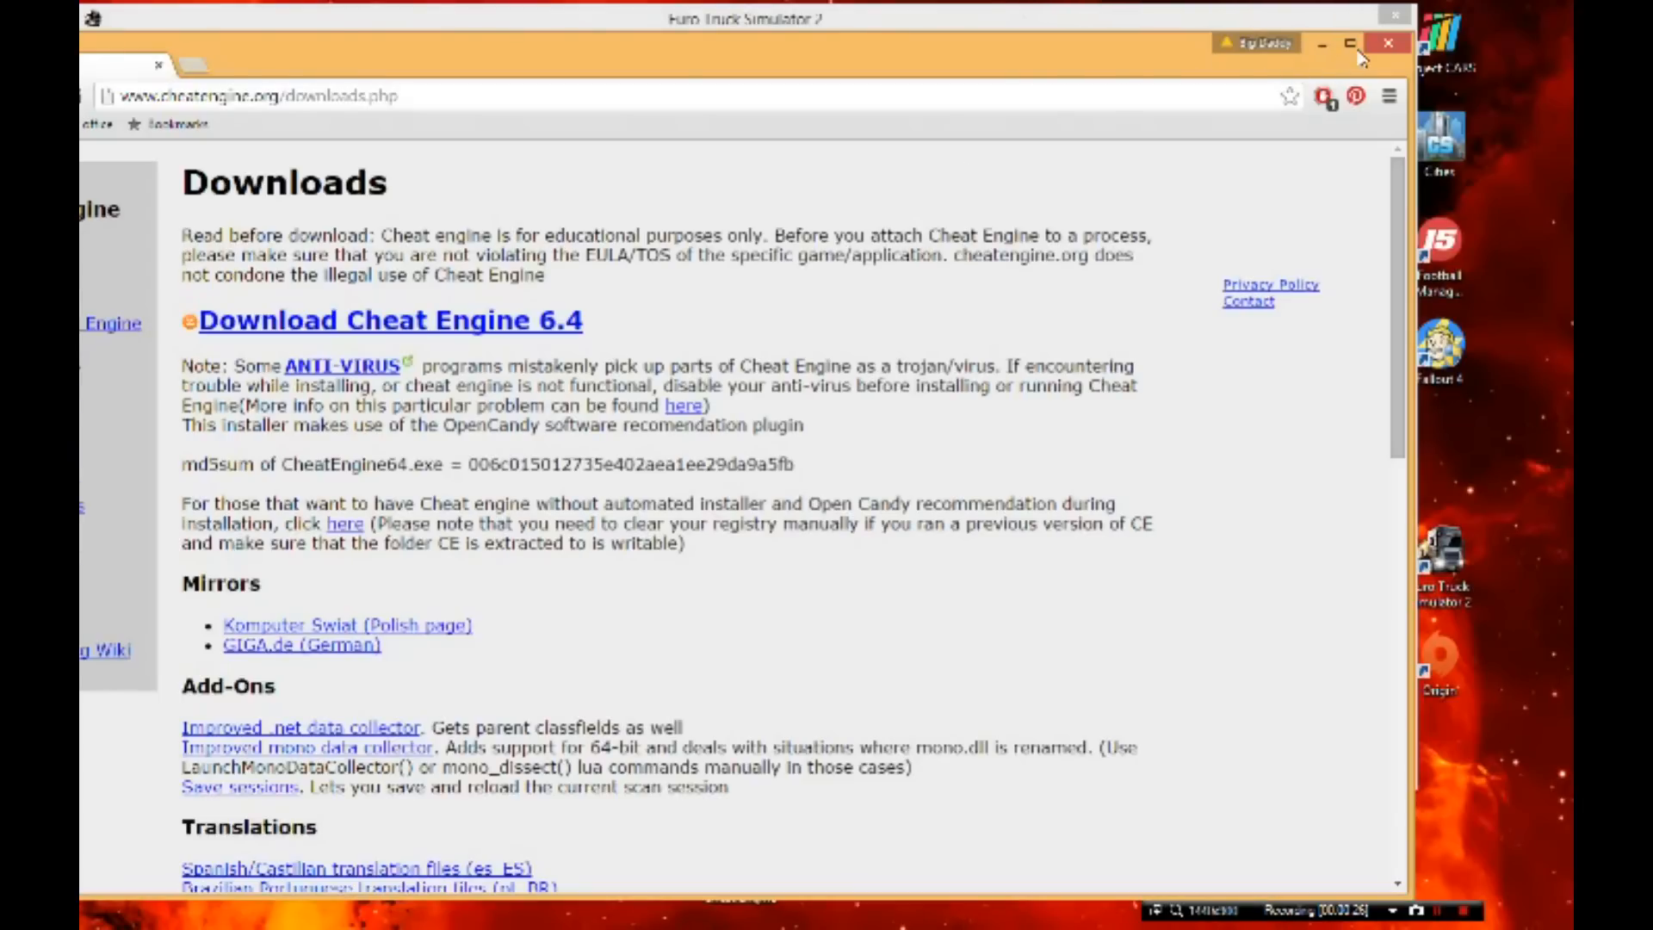
{"action": "left_click", "coordinate": [1350, 43]}
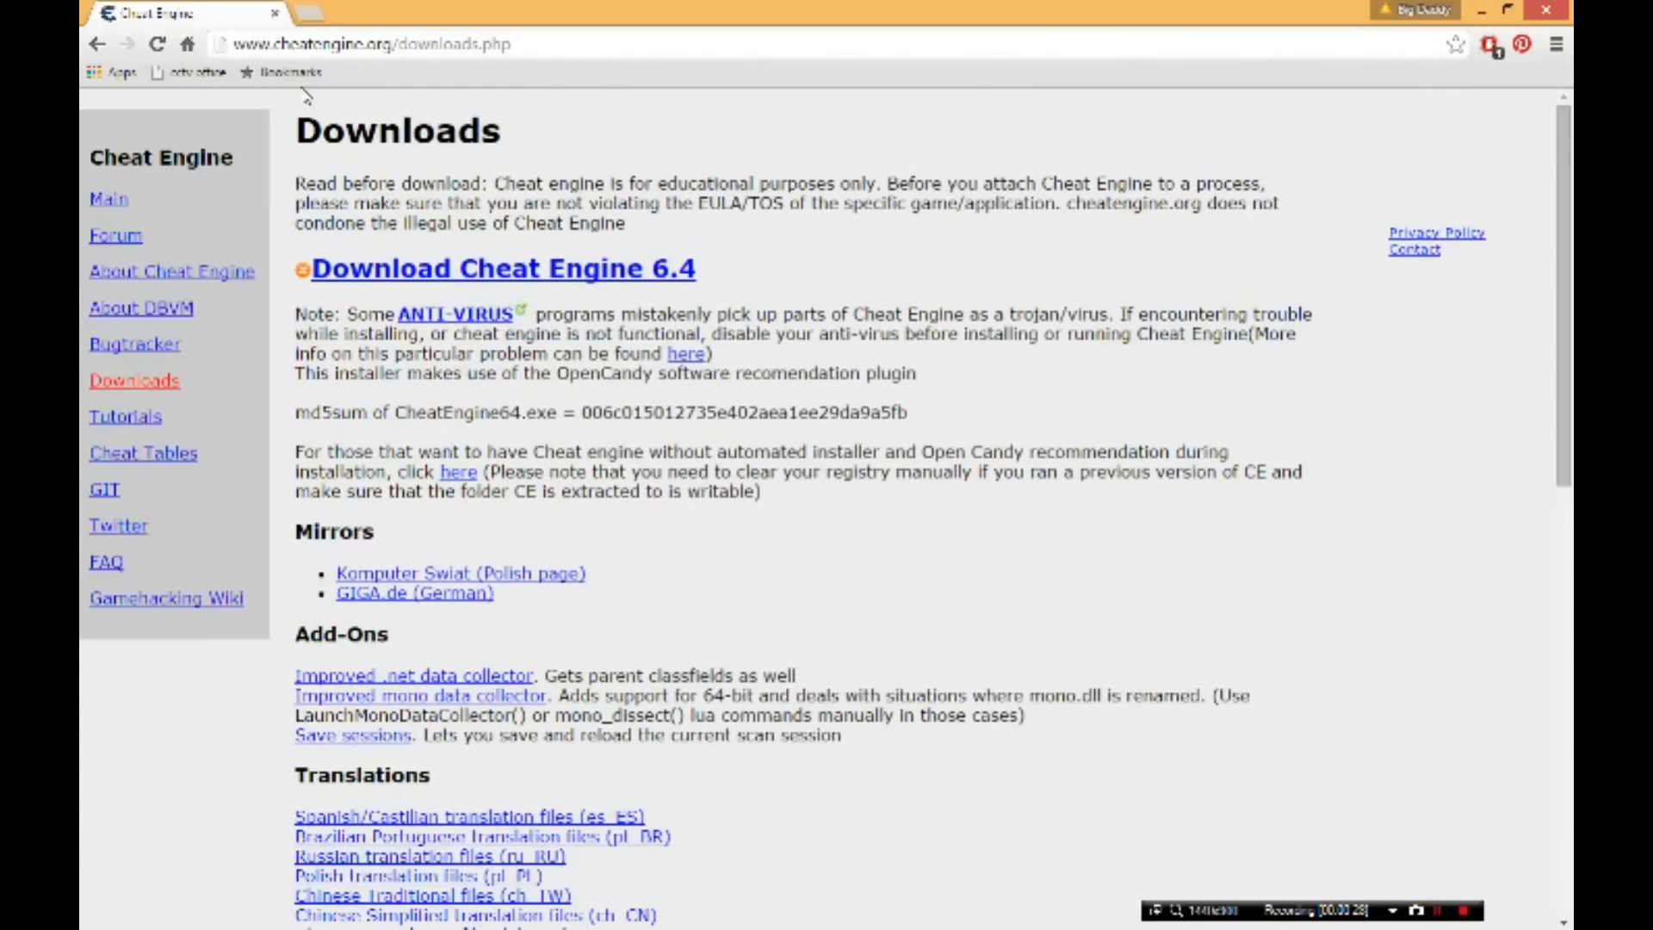
{"action": "left_click", "coordinate": [370, 43]}
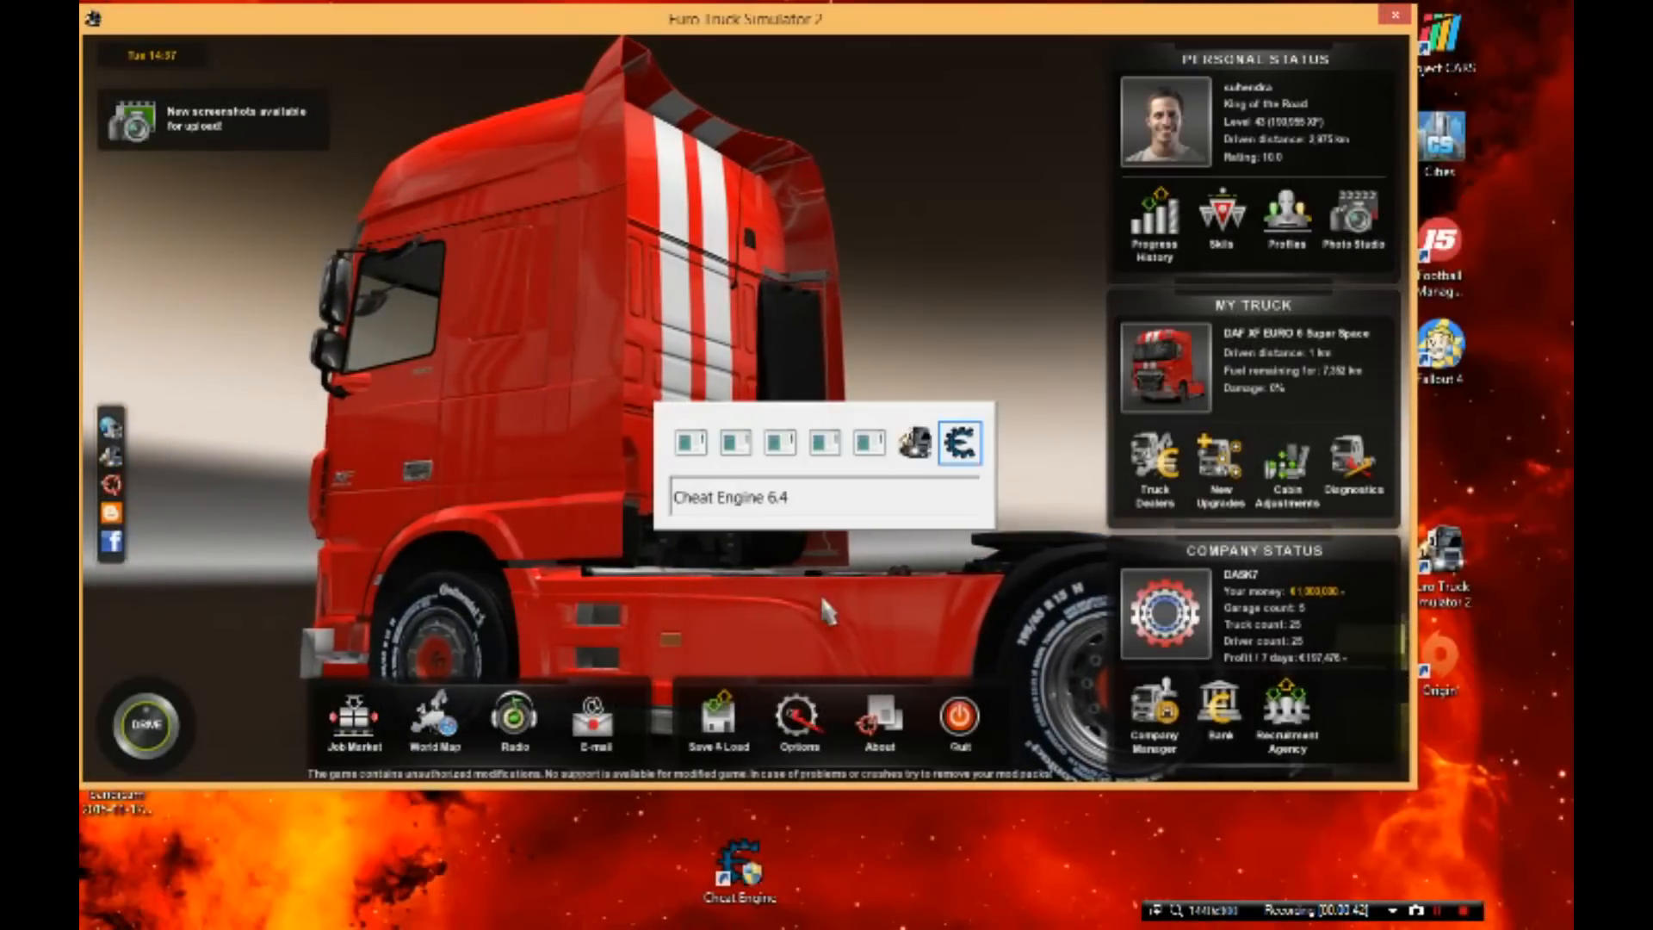
- Attach Cheat Engine to the eurotrucks2.exe process from the process list
{"action": "left_click", "coordinate": [957, 442]}
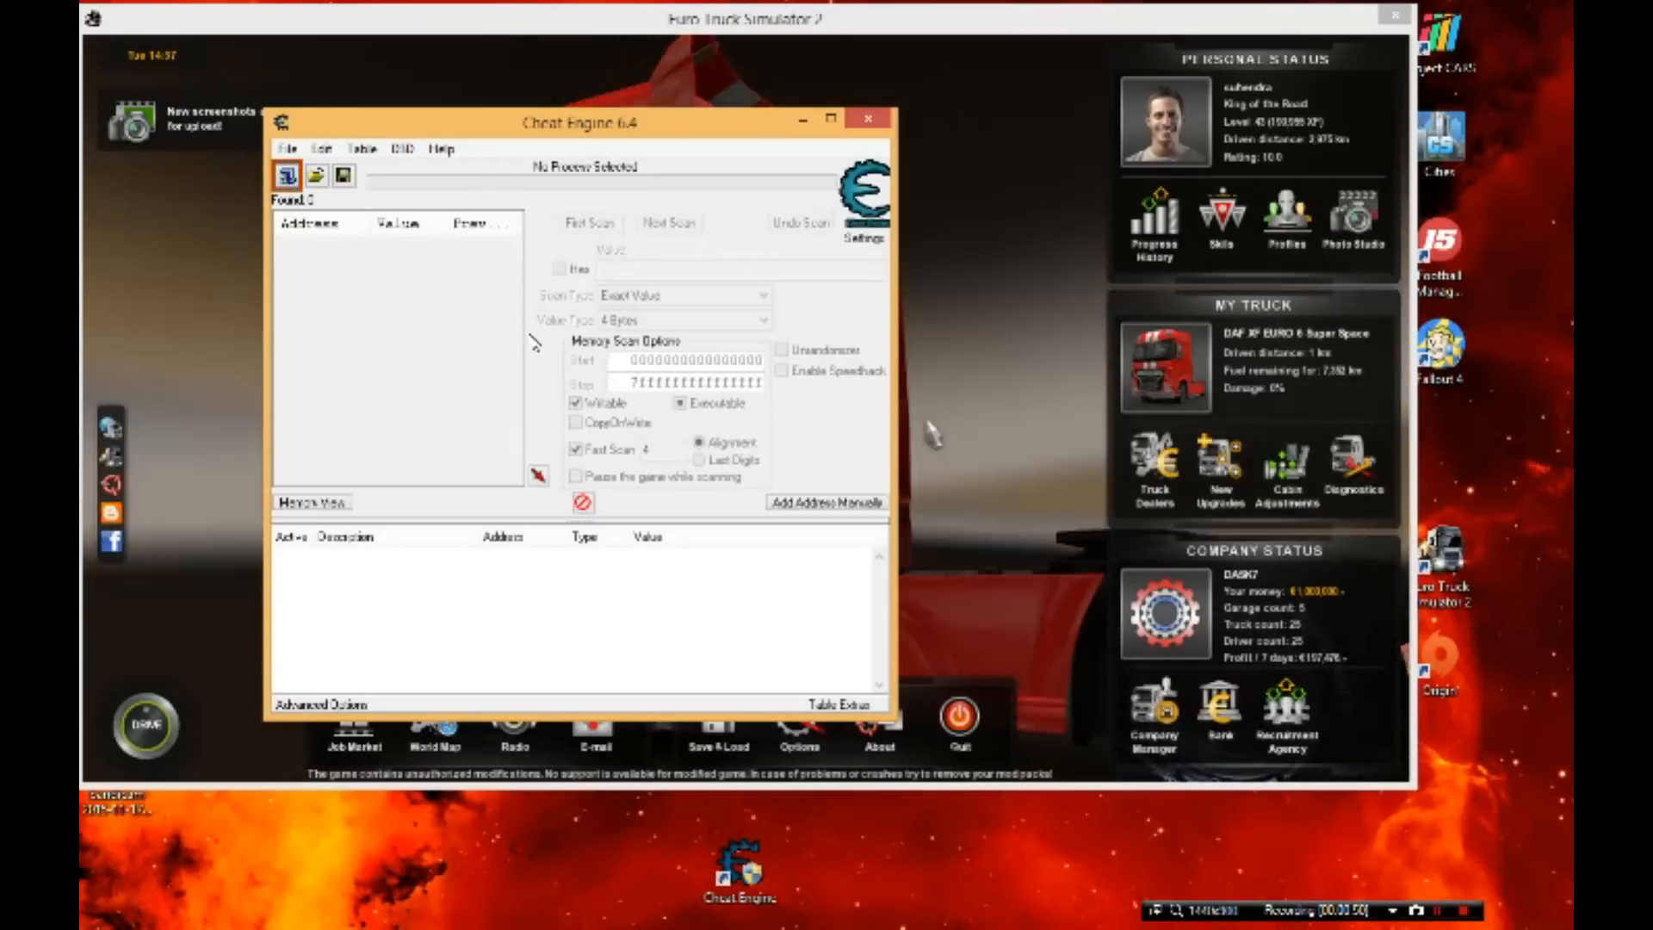
{"action": "left_click", "coordinate": [285, 175]}
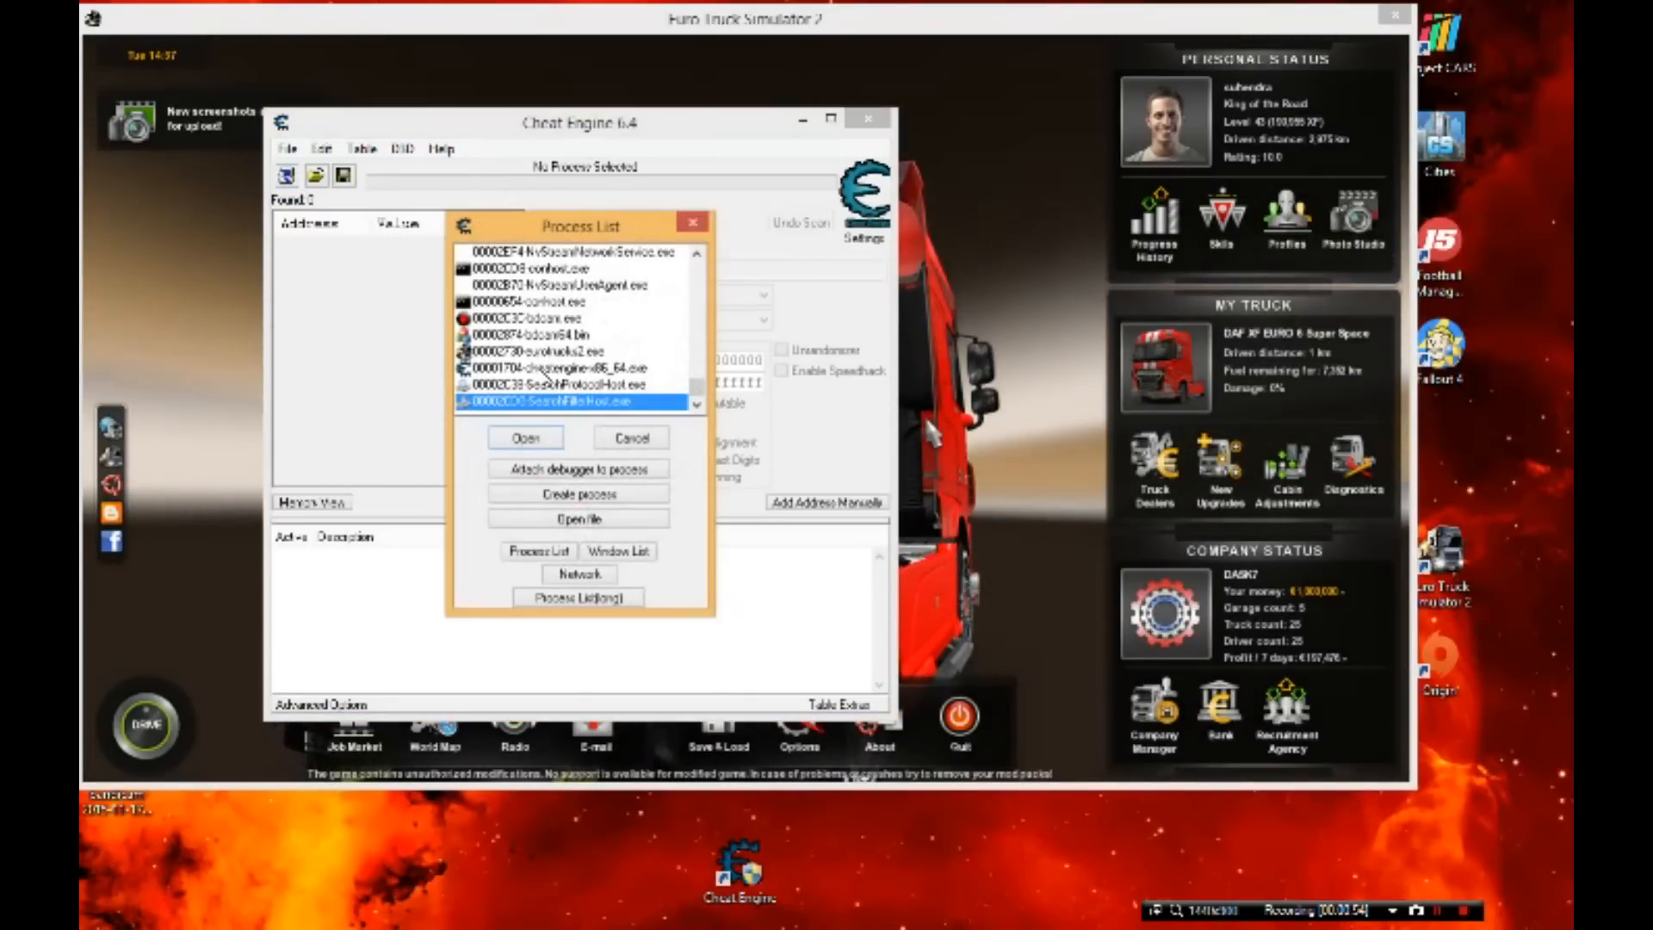
{"action": "left_click", "coordinate": [549, 351]}
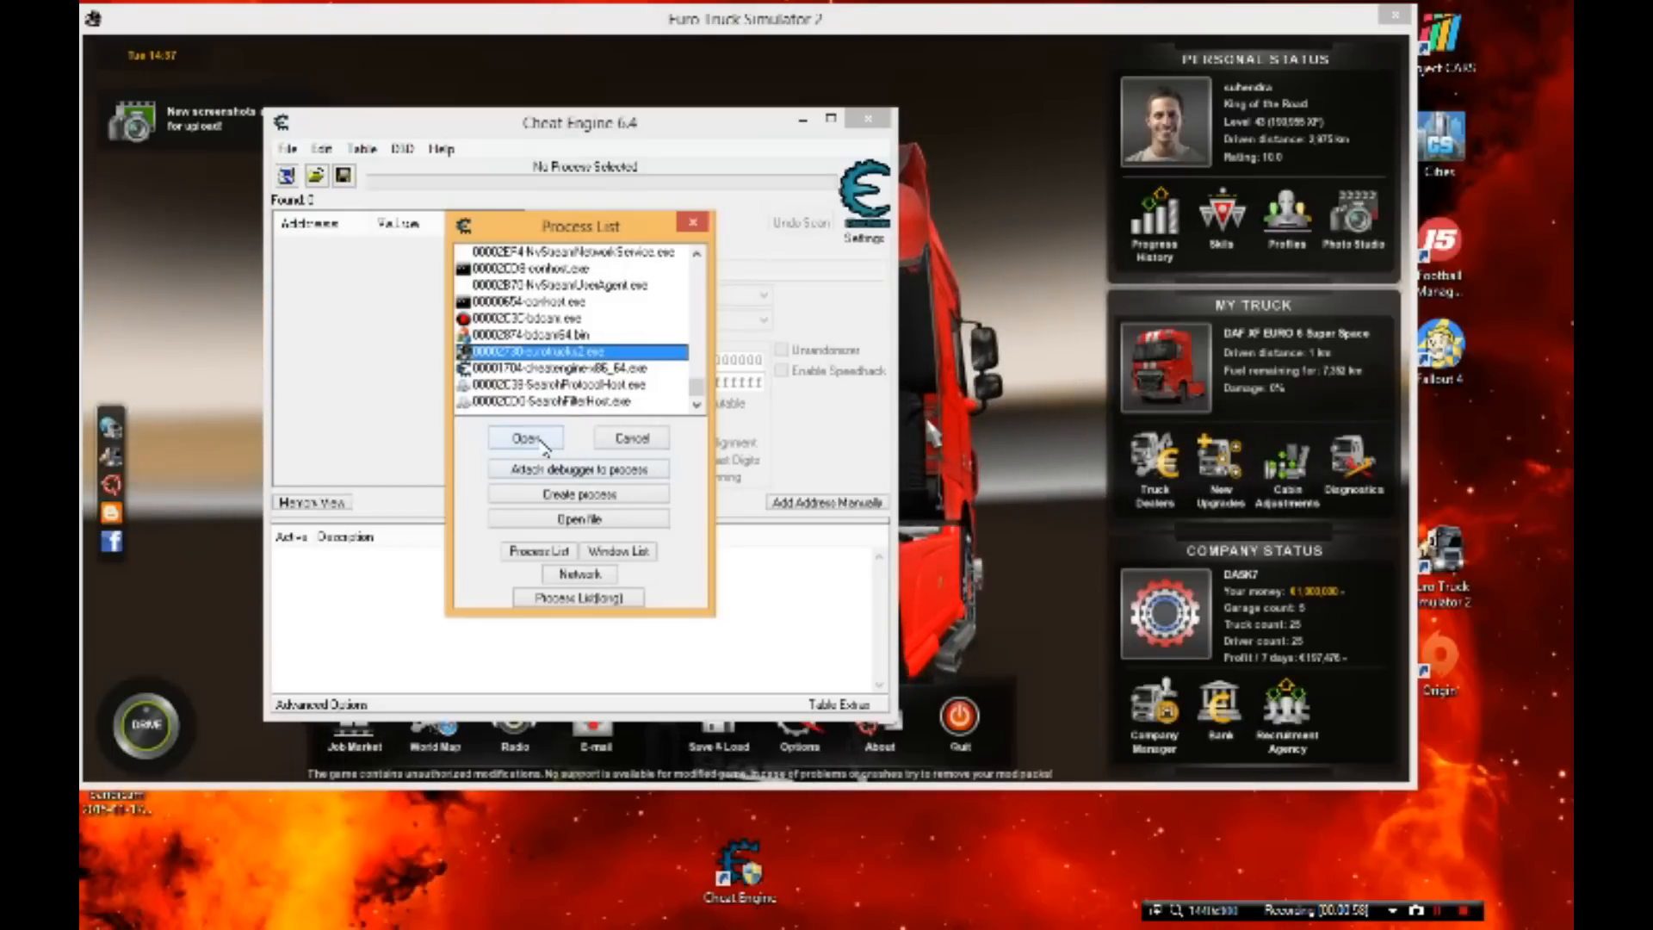
{"action": "left_click", "coordinate": [524, 437]}
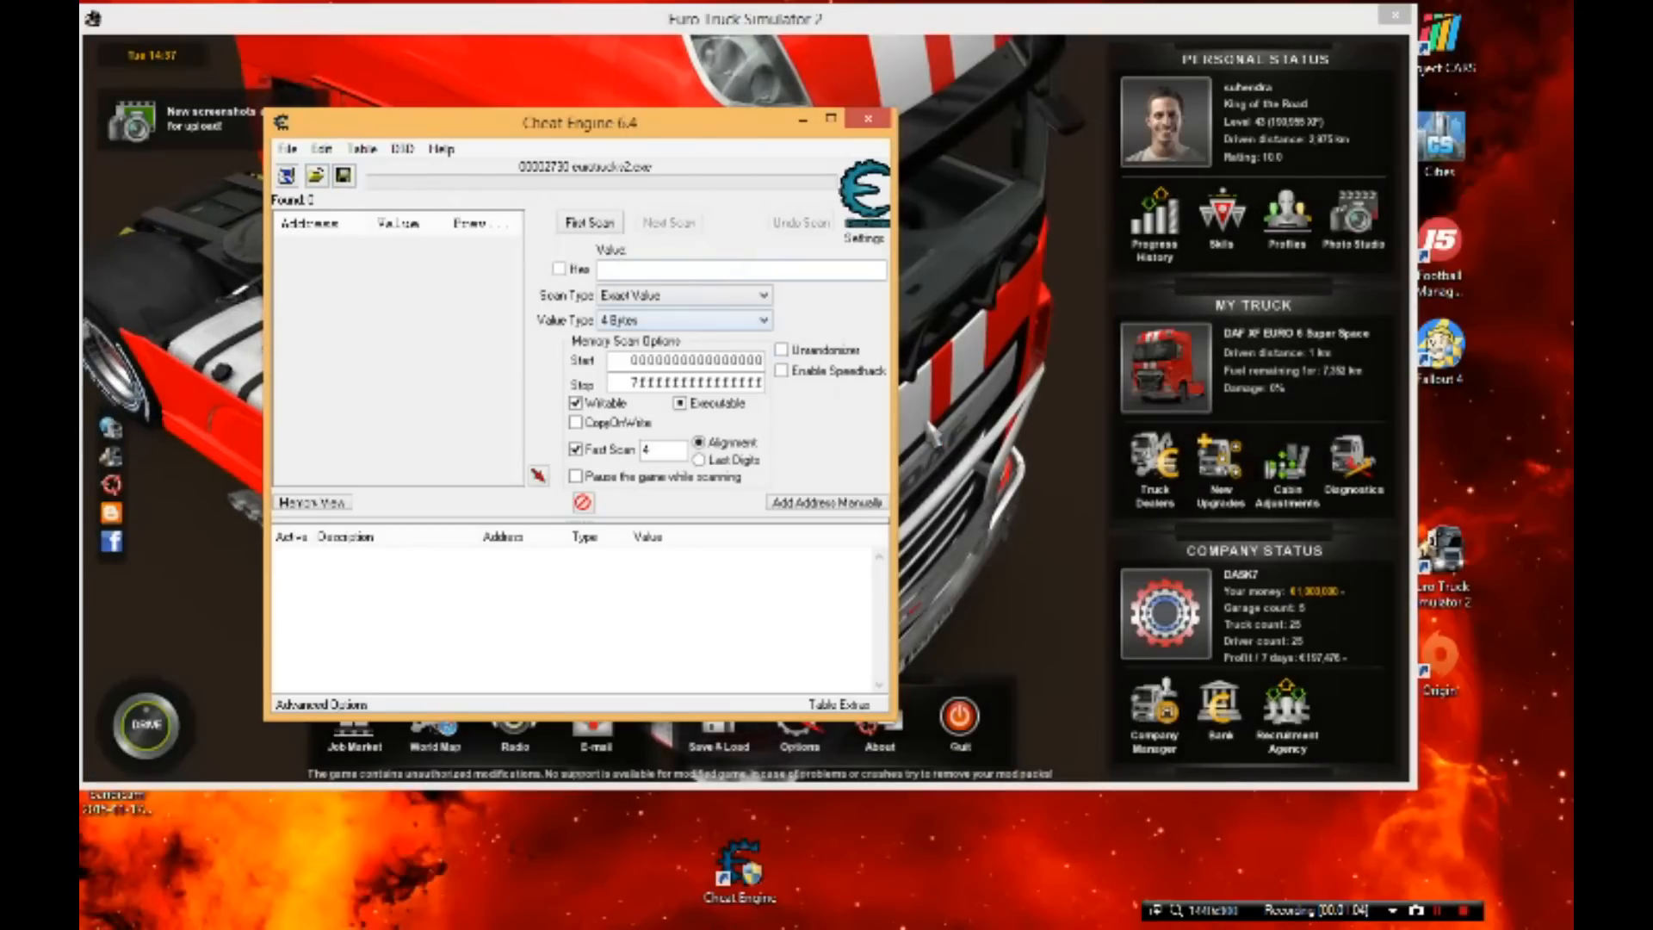
- Run a First Scan for the exact 4-byte value 1000000
{"action": "left_click", "coordinate": [738, 269]}
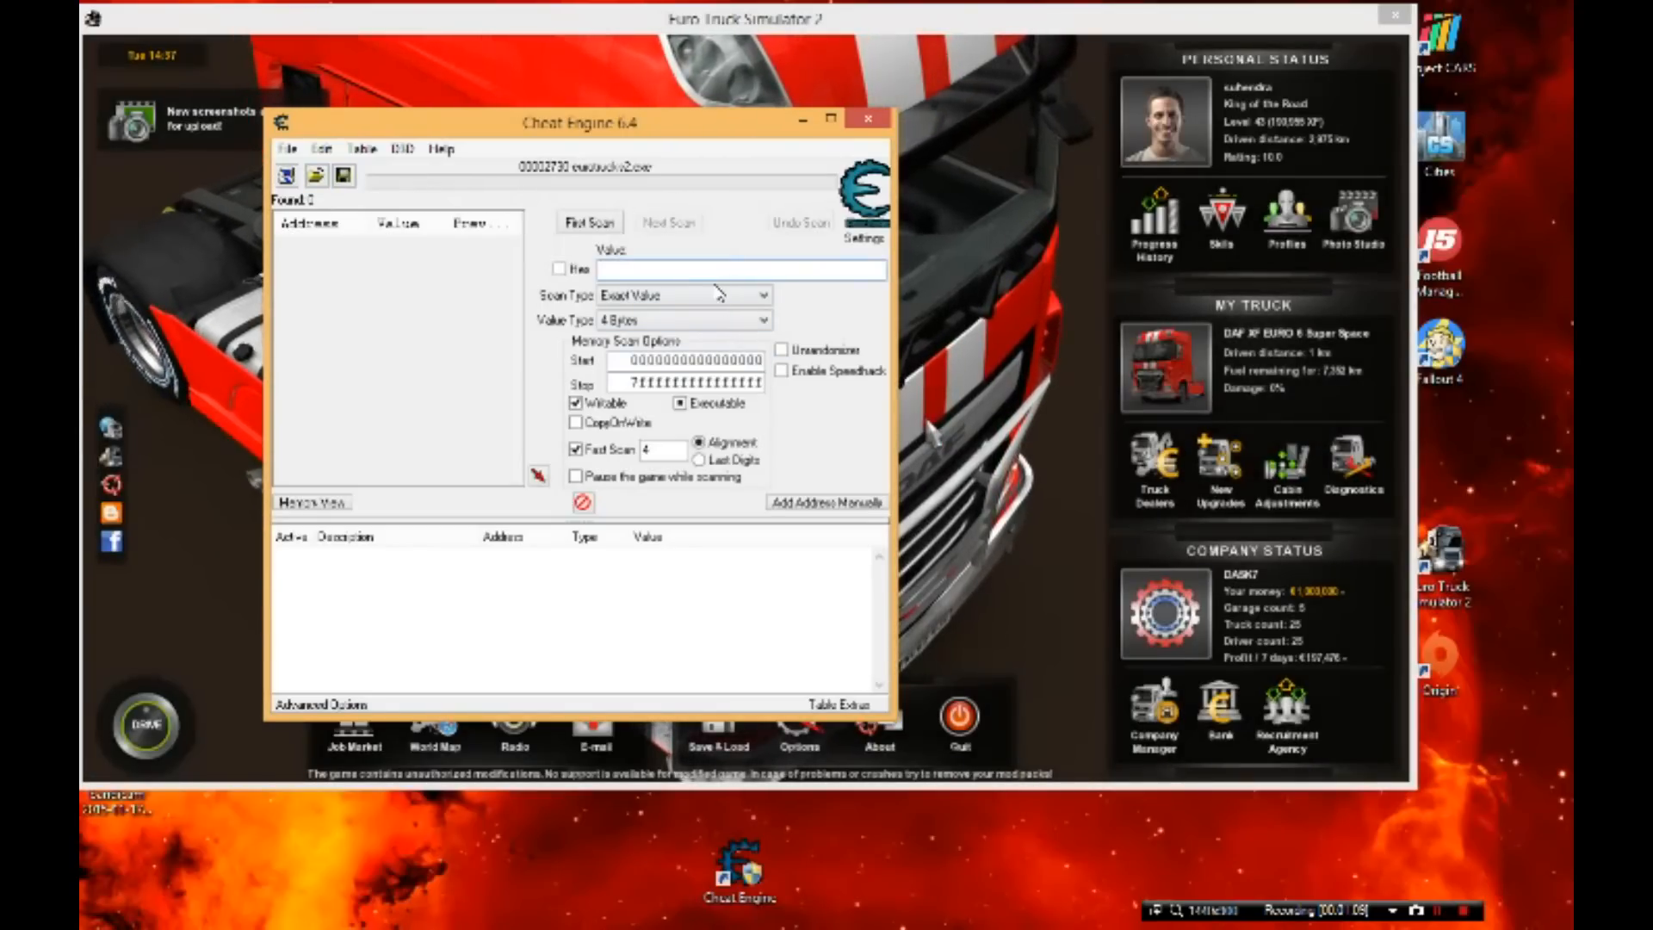
{"action": "left_click", "coordinate": [738, 270]}
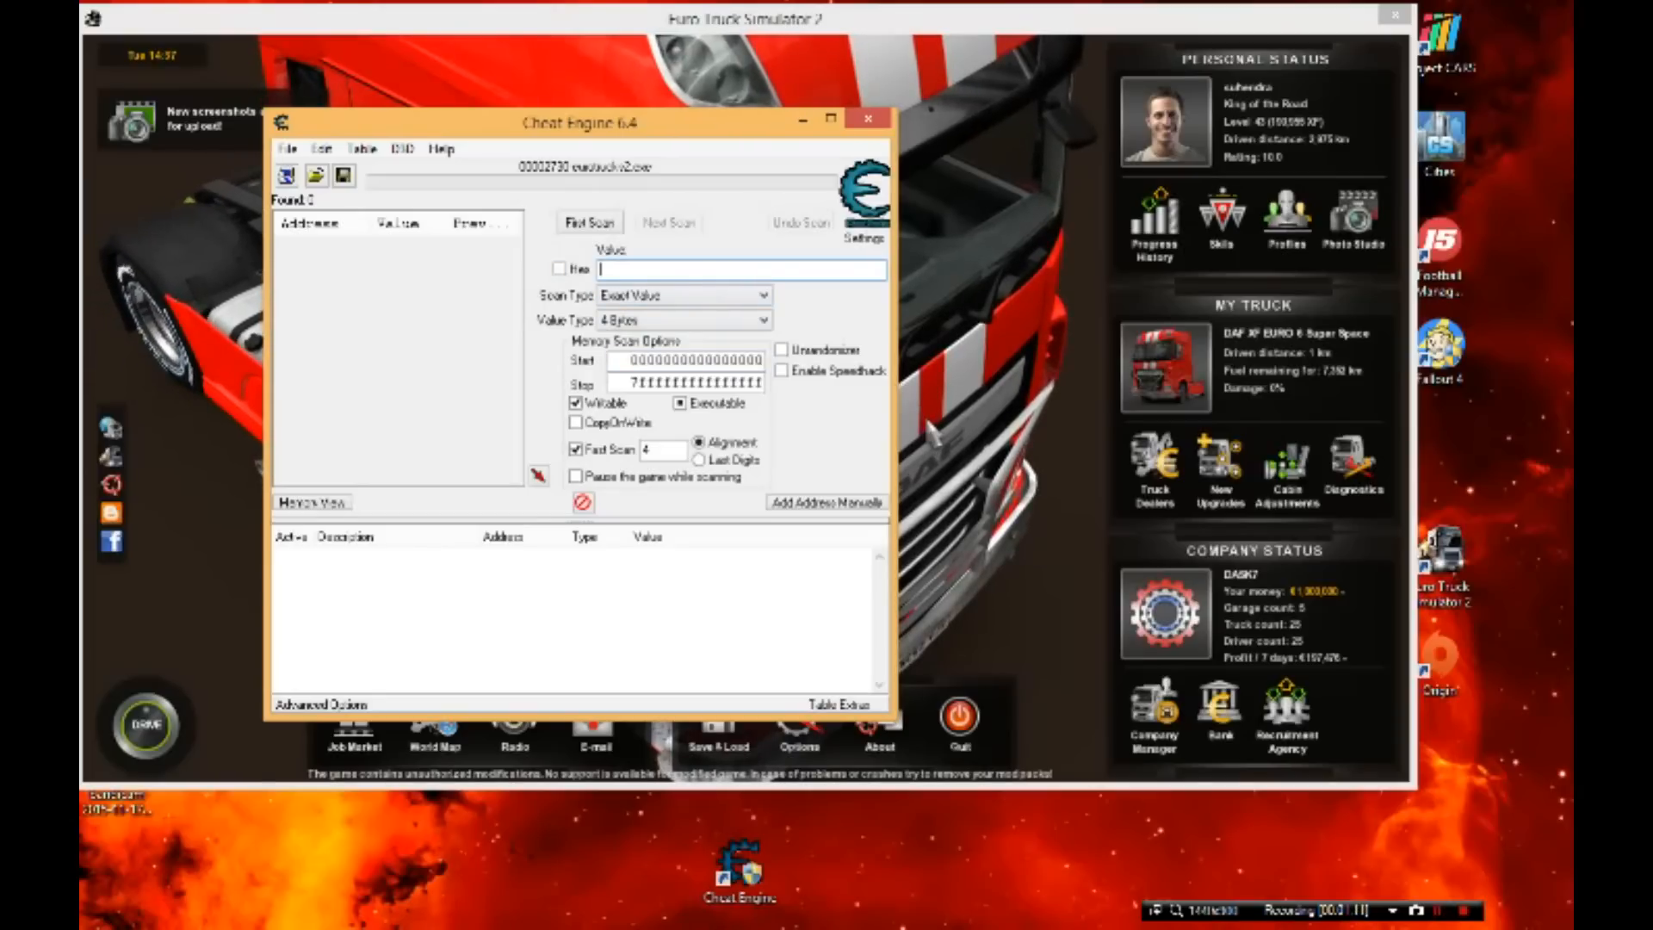
{"action": "type", "text": "1000000"}
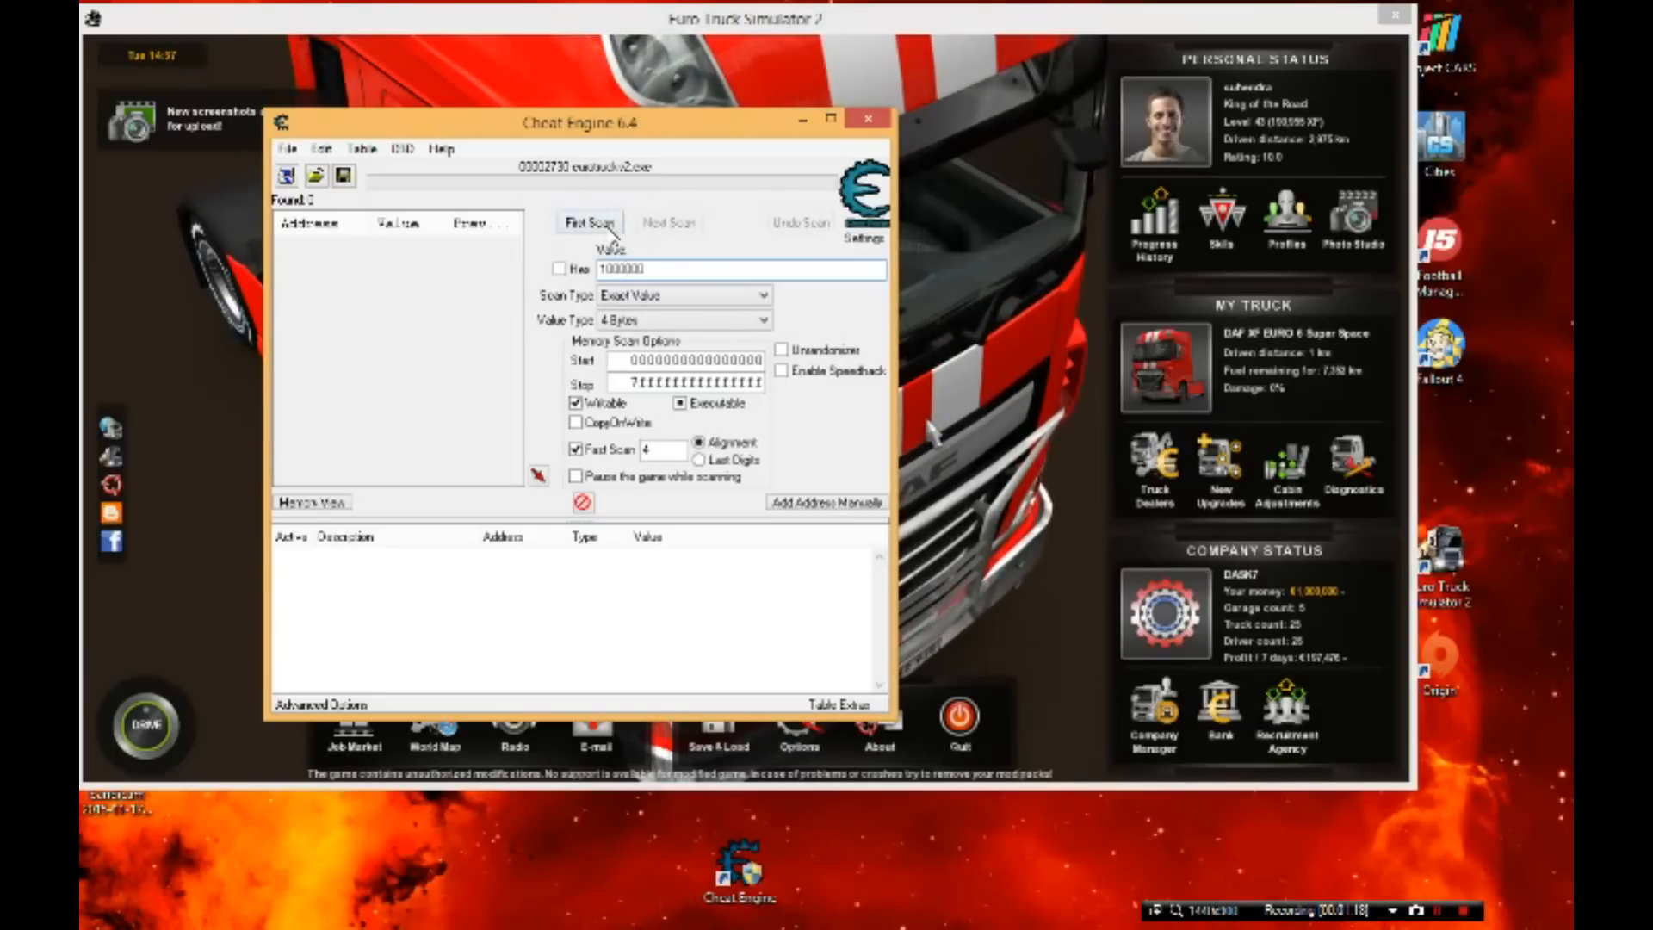
{"action": "left_click", "coordinate": [588, 223]}
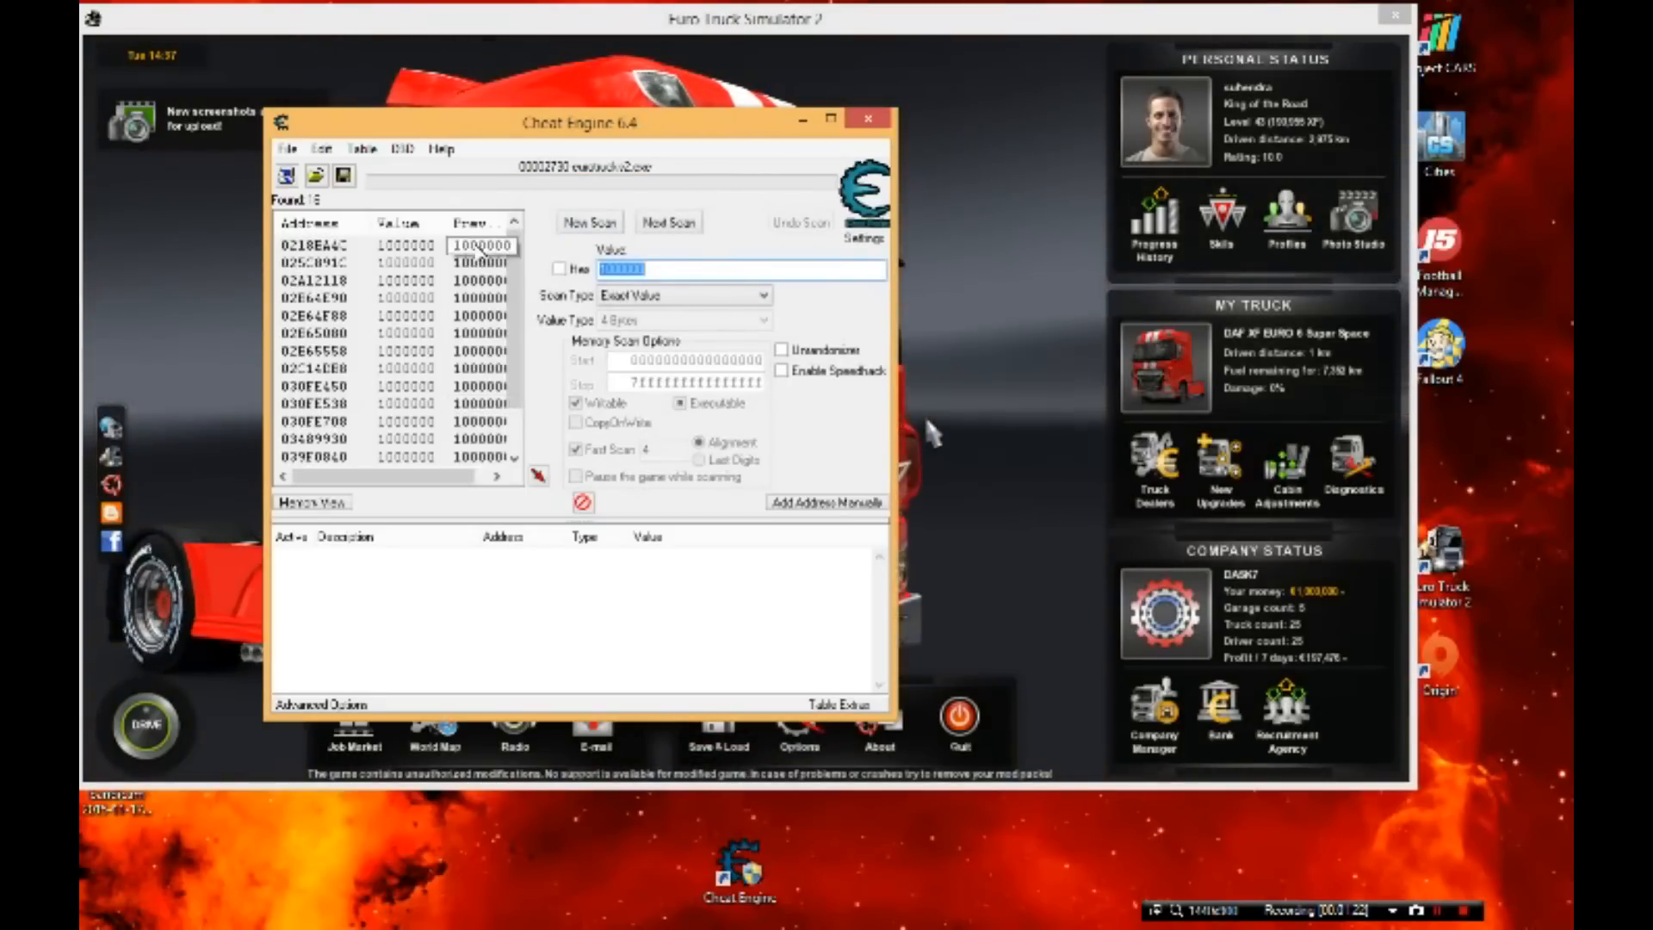
- Select the found addresses for 1000000 in the results list
{"action": "left_click", "coordinate": [316, 245]}
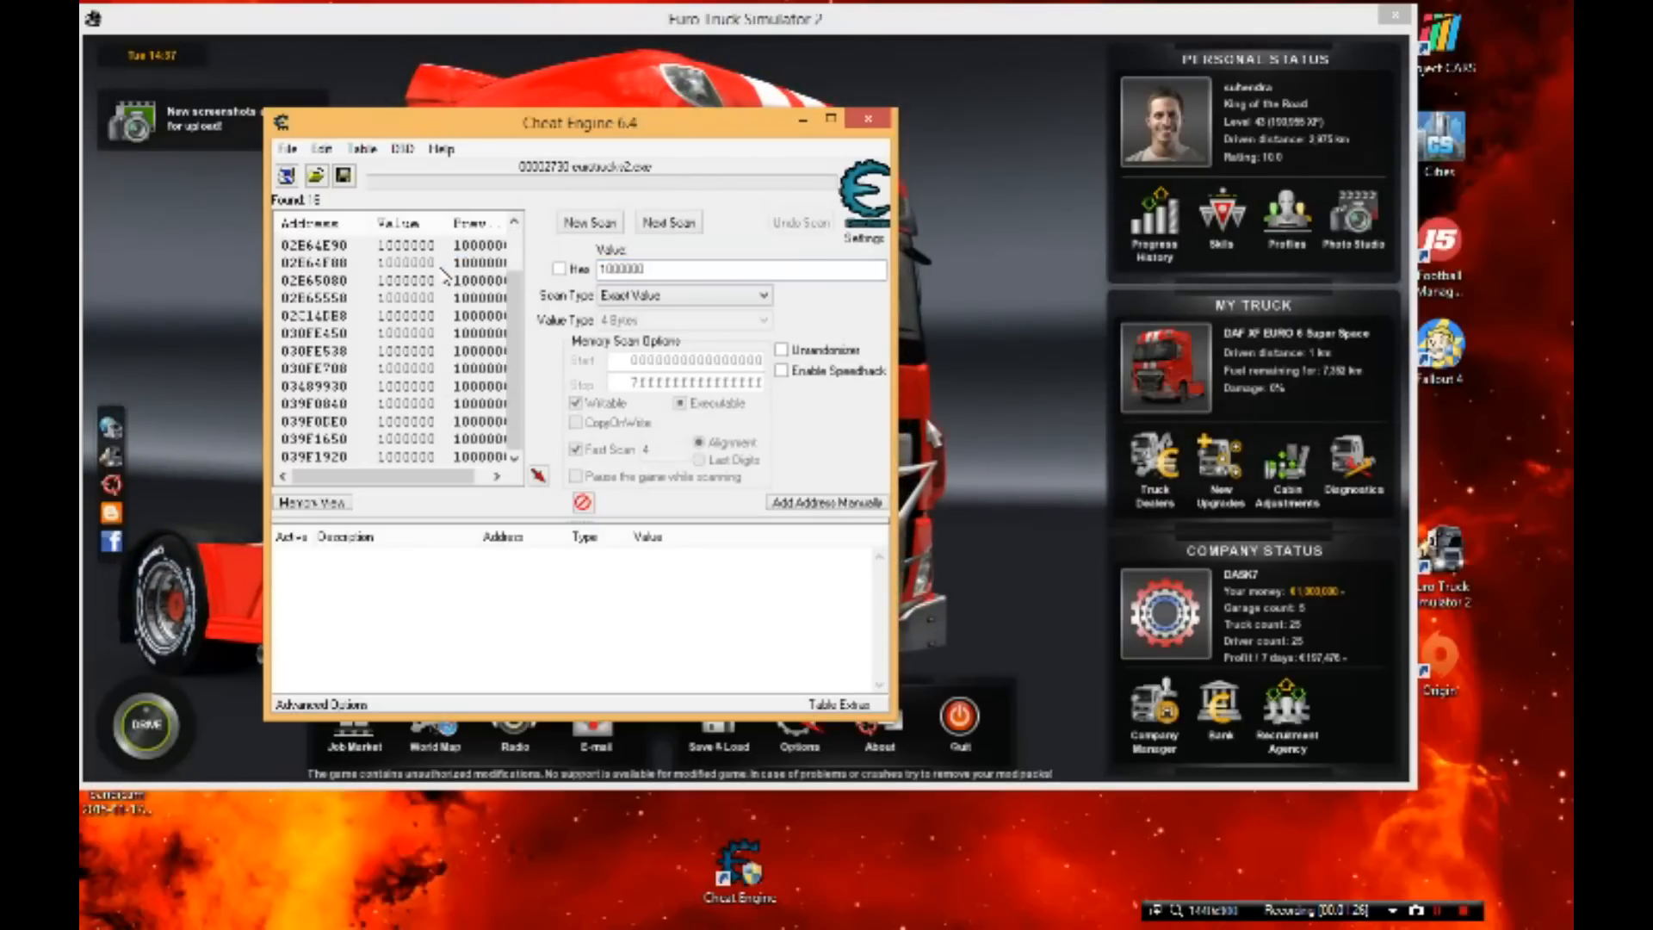
{"action": "mouse_move", "coordinate": [443, 464]}
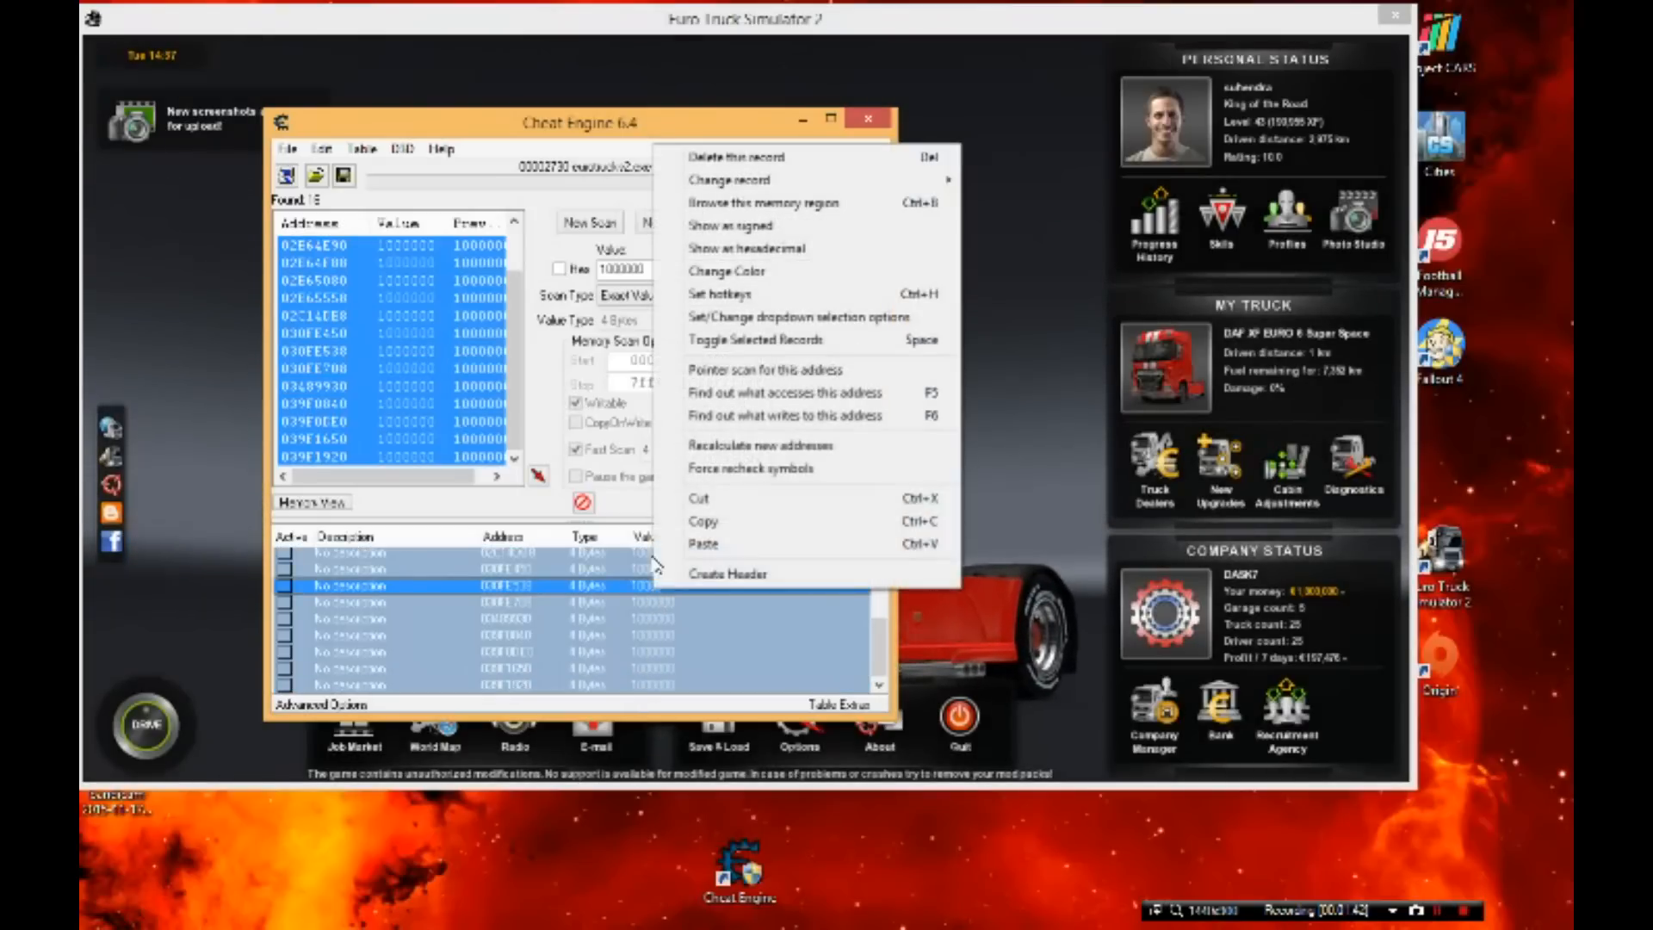
{"action": "mouse_move", "coordinate": [729, 179]}
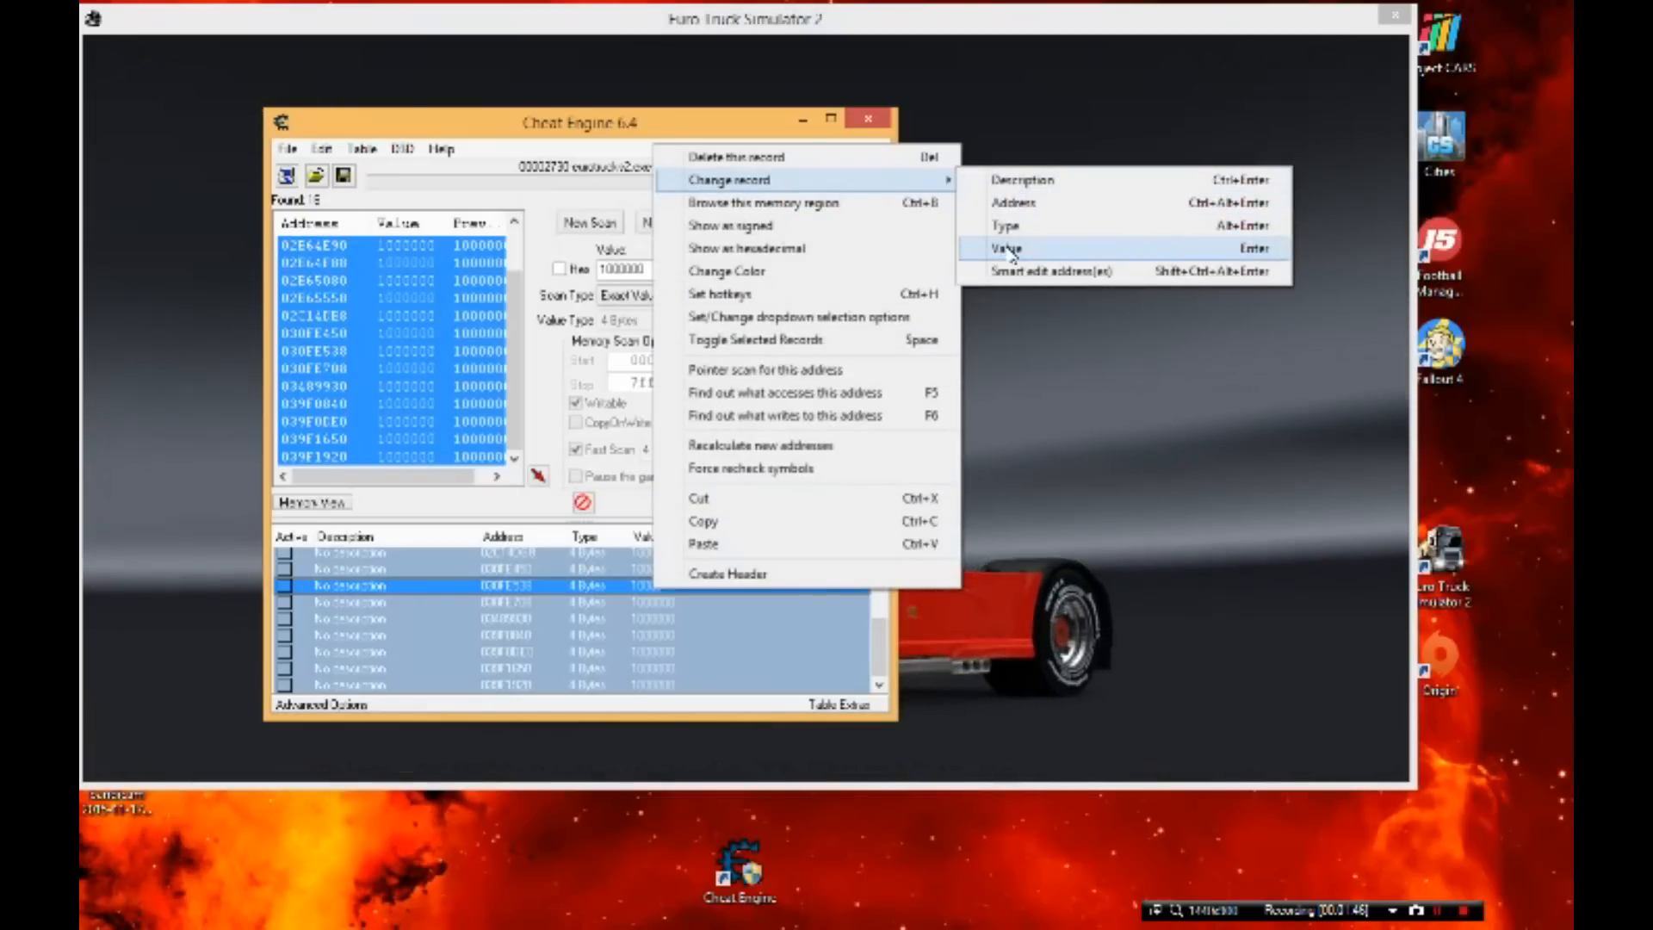
- Set every money record's value to 1100000 in the Change Value dialog
{"action": "left_click", "coordinate": [1005, 248]}
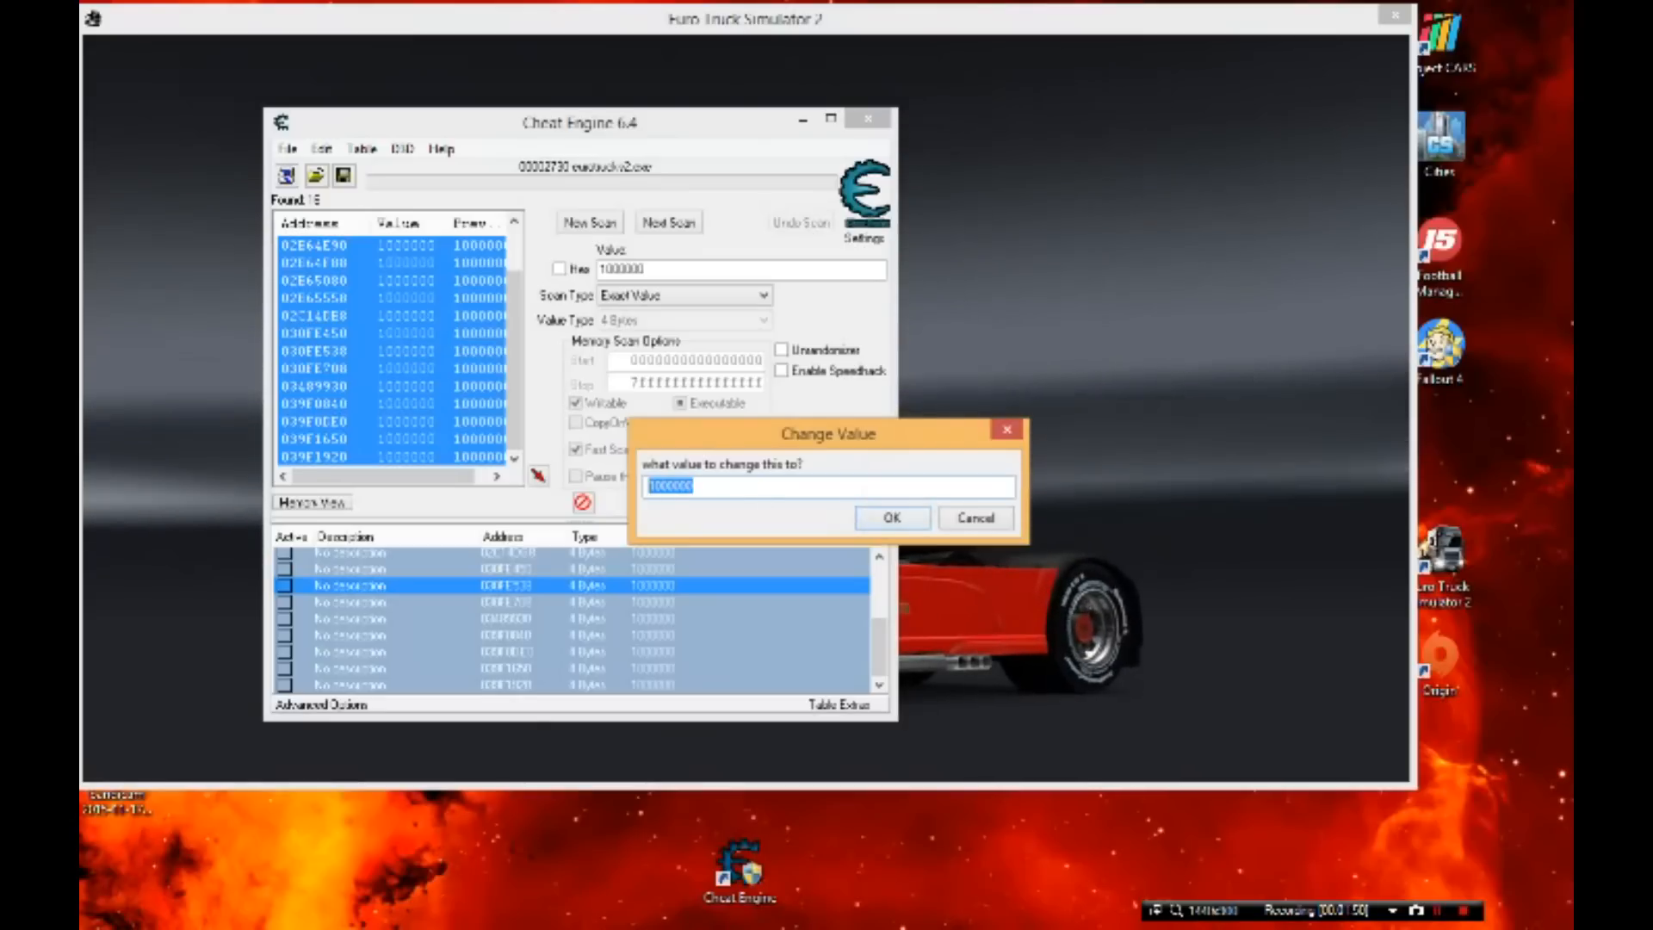
{"action": "type", "text": "9"}
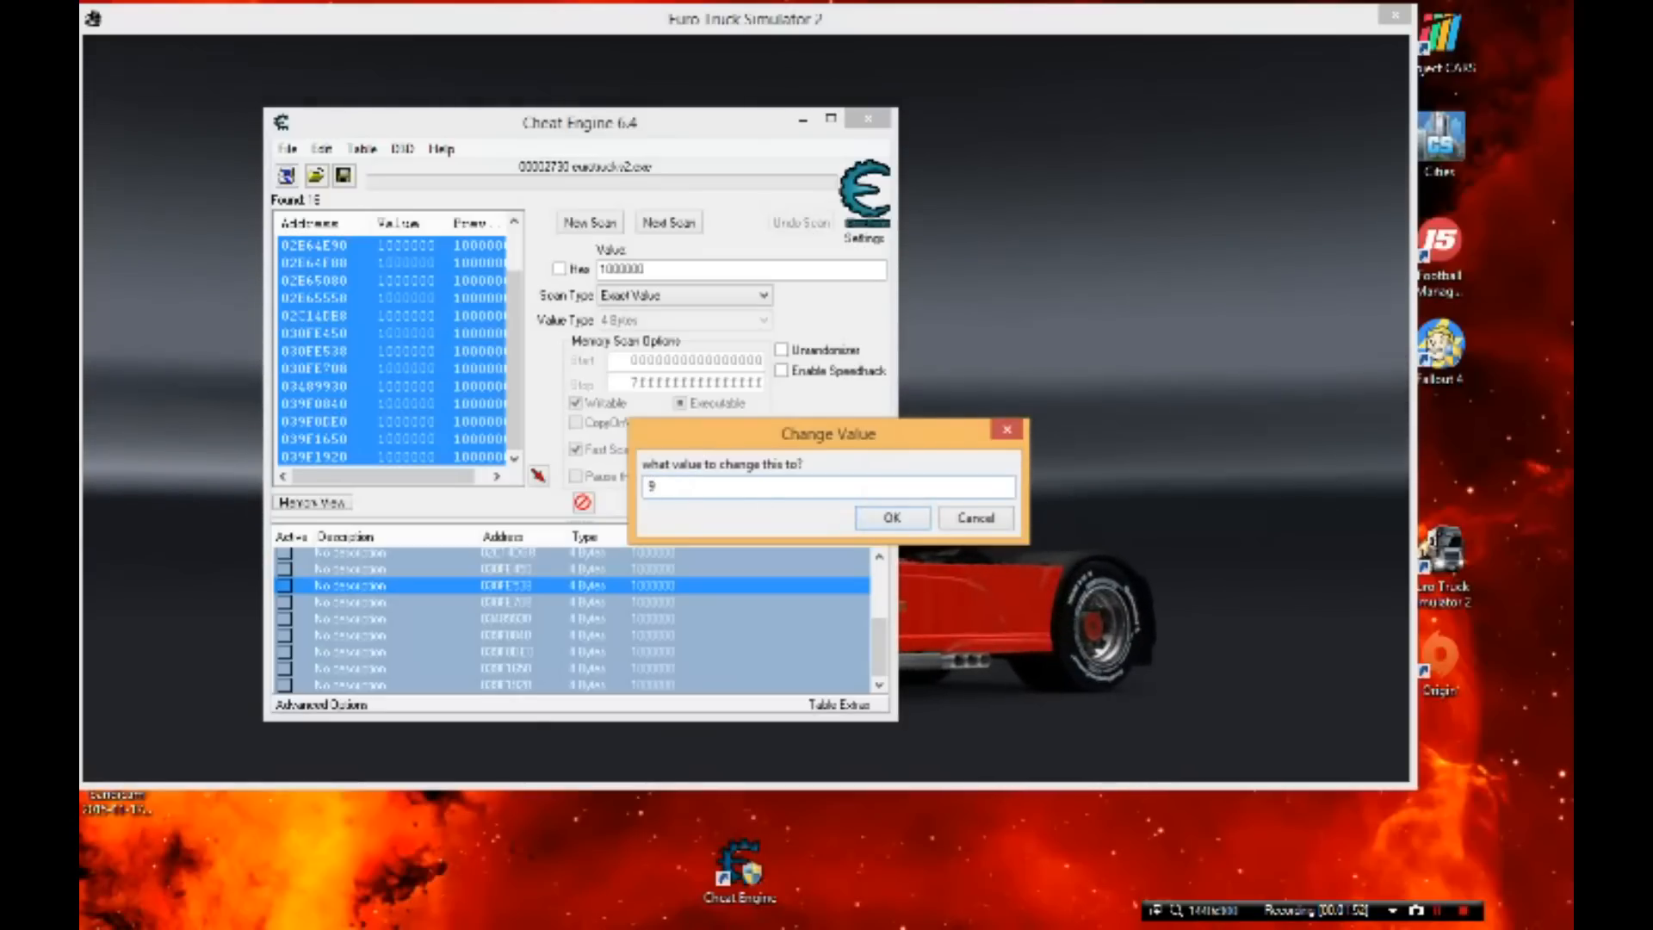
{"action": "type", "text": "1100000"}
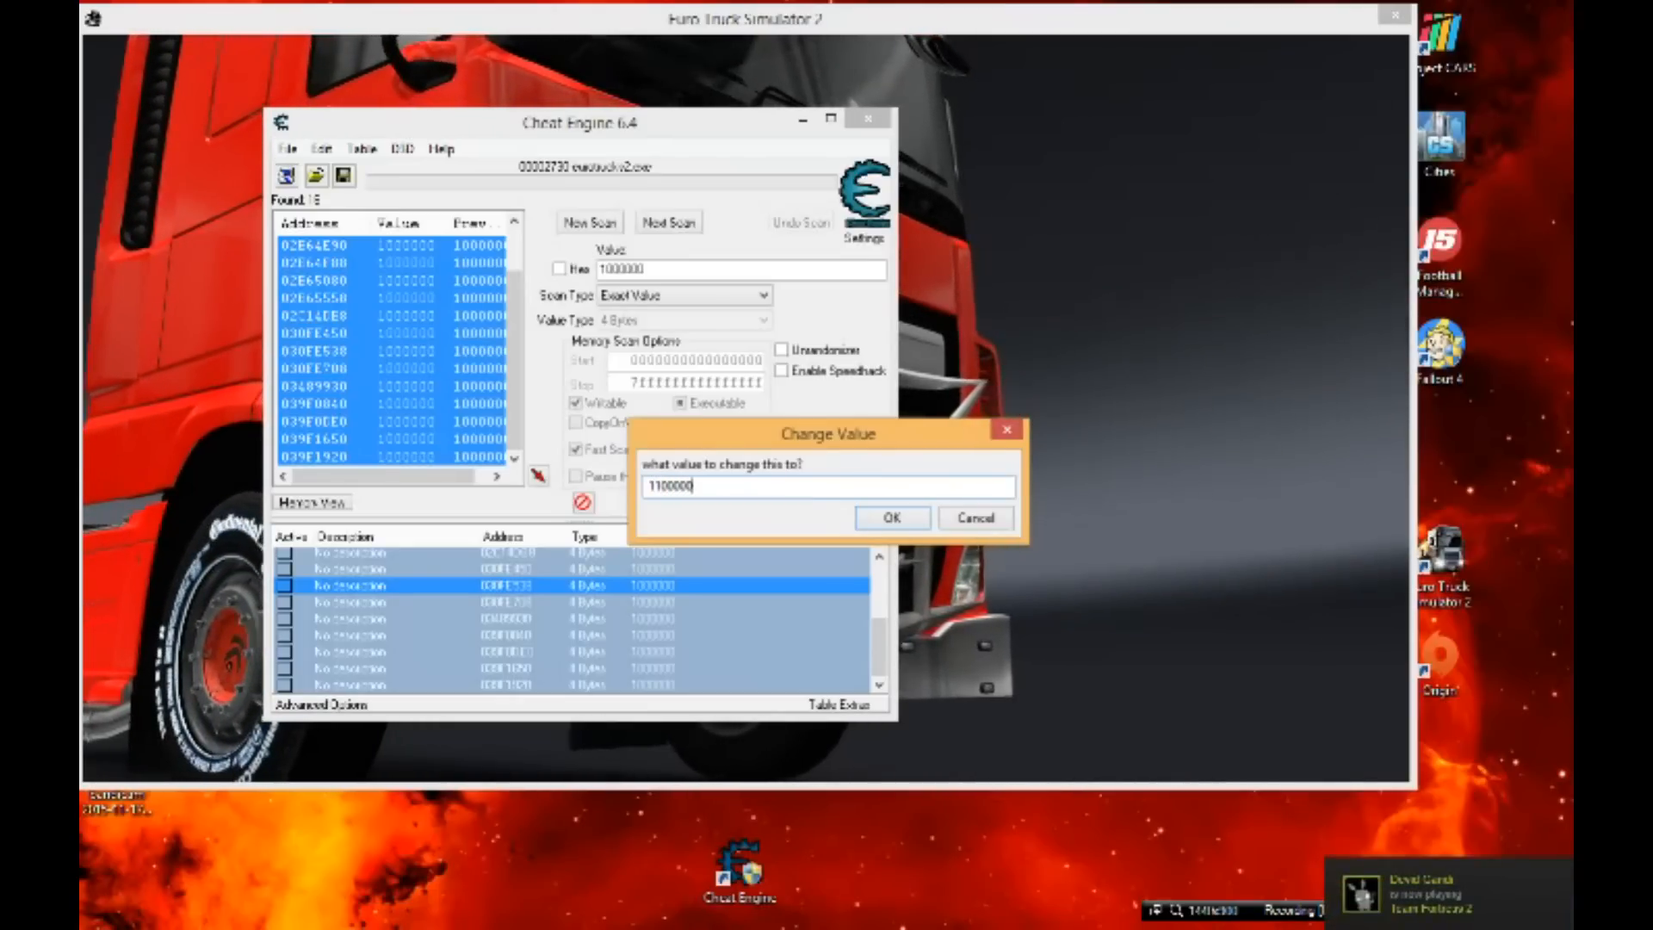
{"action": "left_click", "coordinate": [891, 517]}
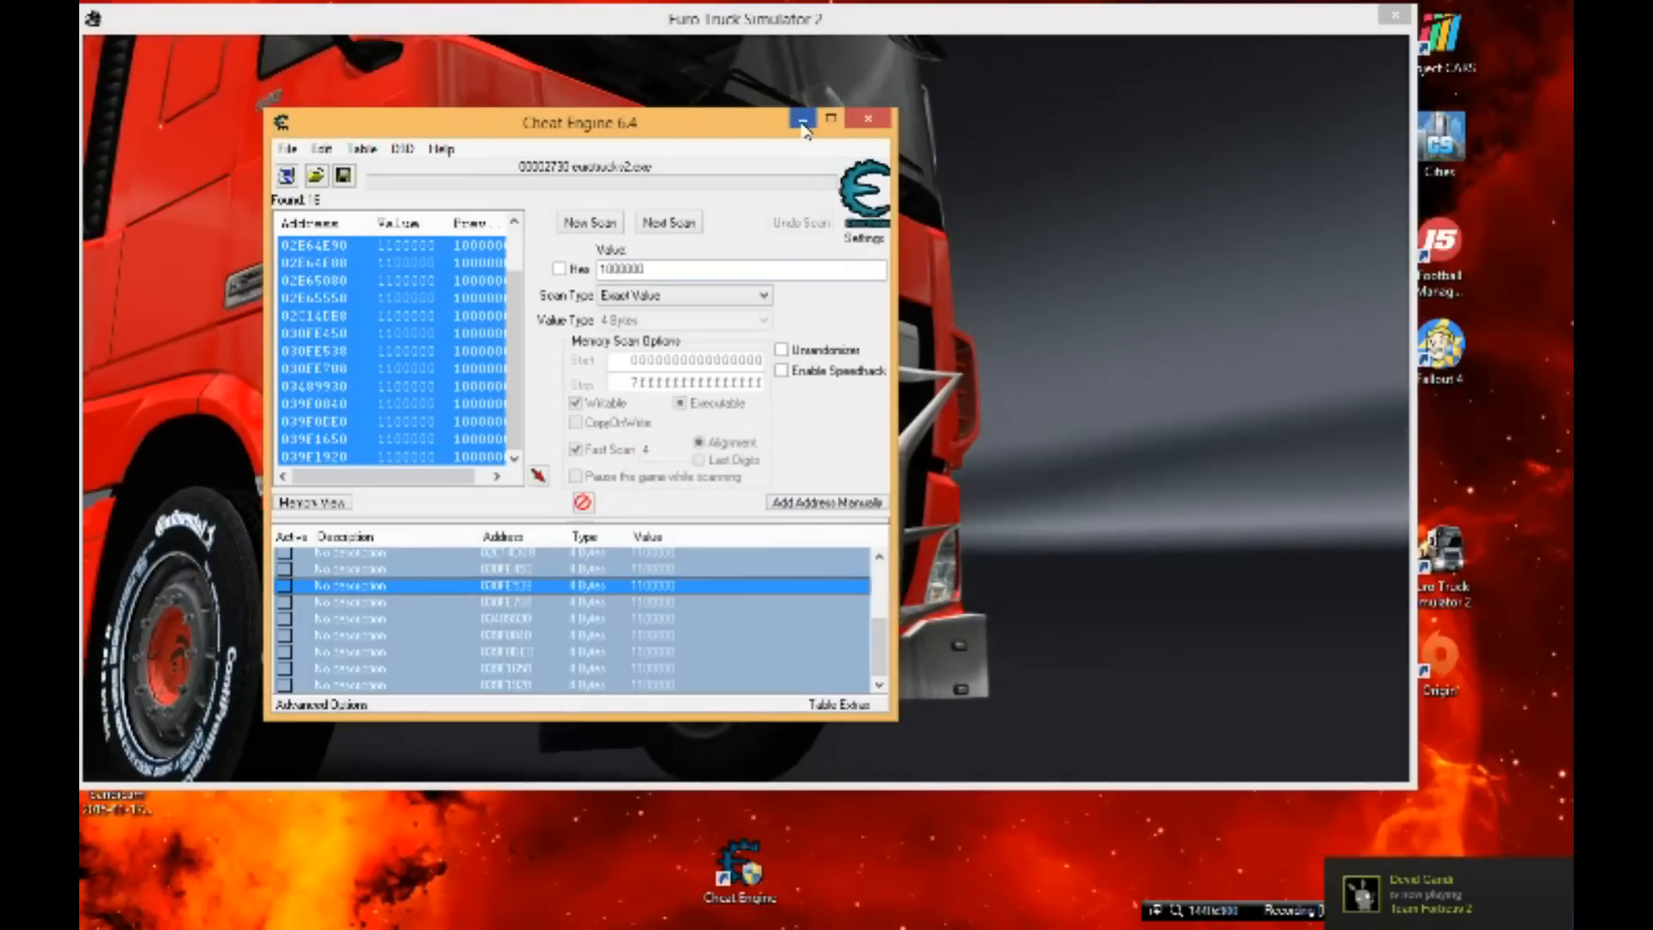
- Hide Cheat Engine, enter driving and return to the menu to see €1,100,000
{"action": "left_click", "coordinate": [802, 119]}
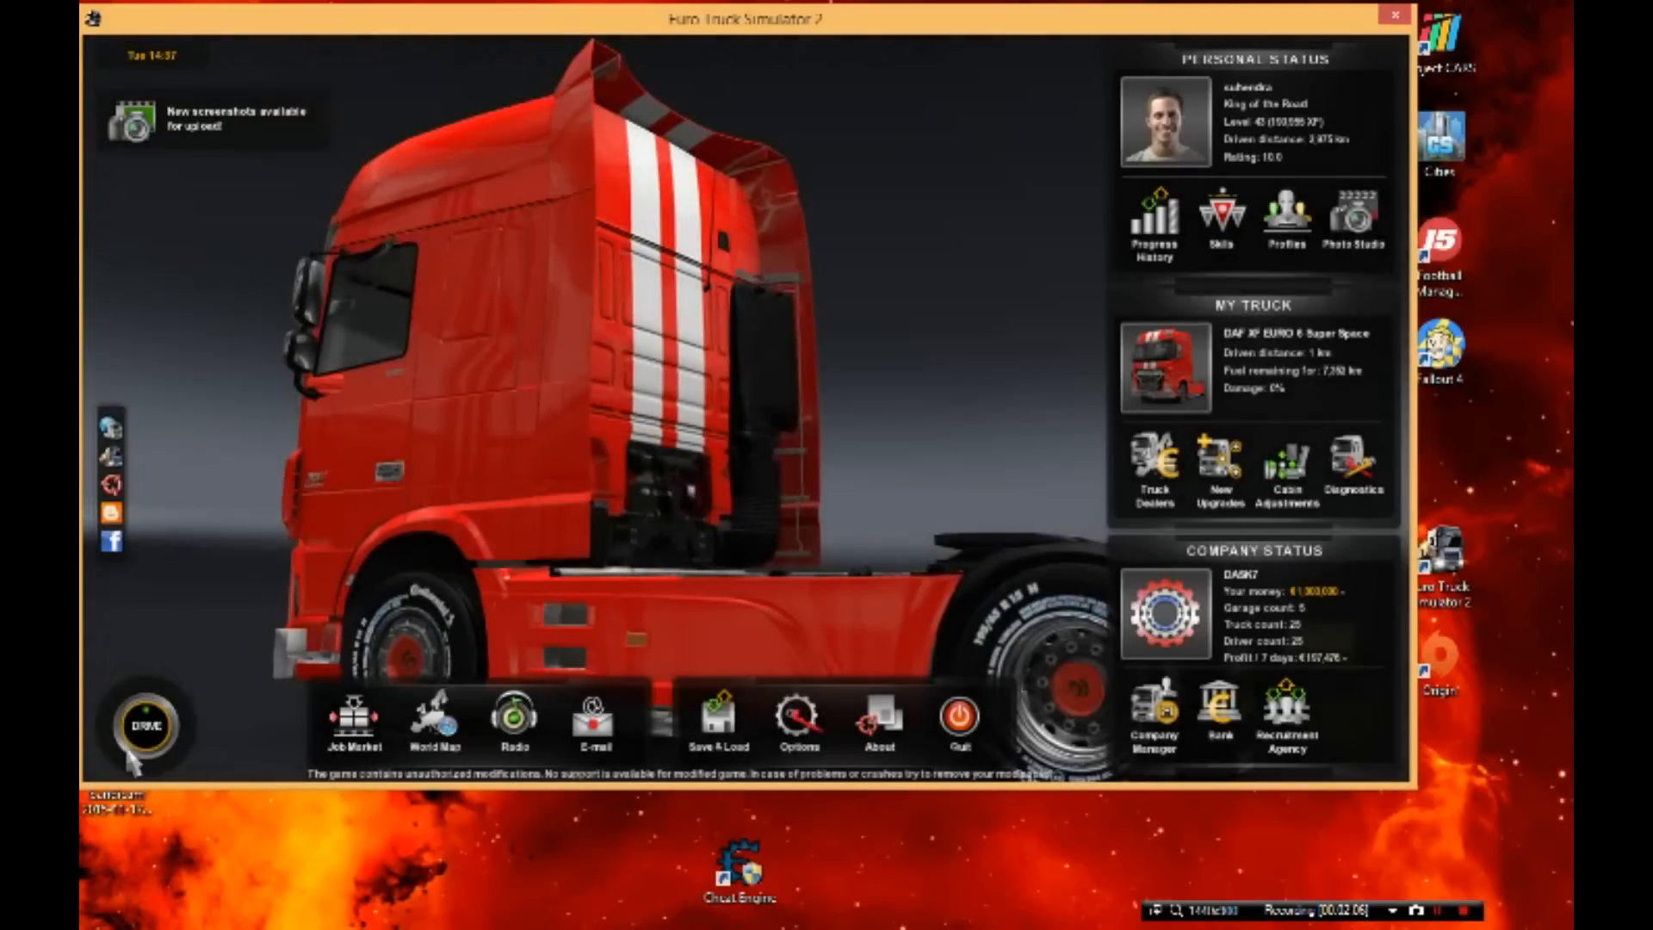
{"action": "left_click", "coordinate": [150, 728]}
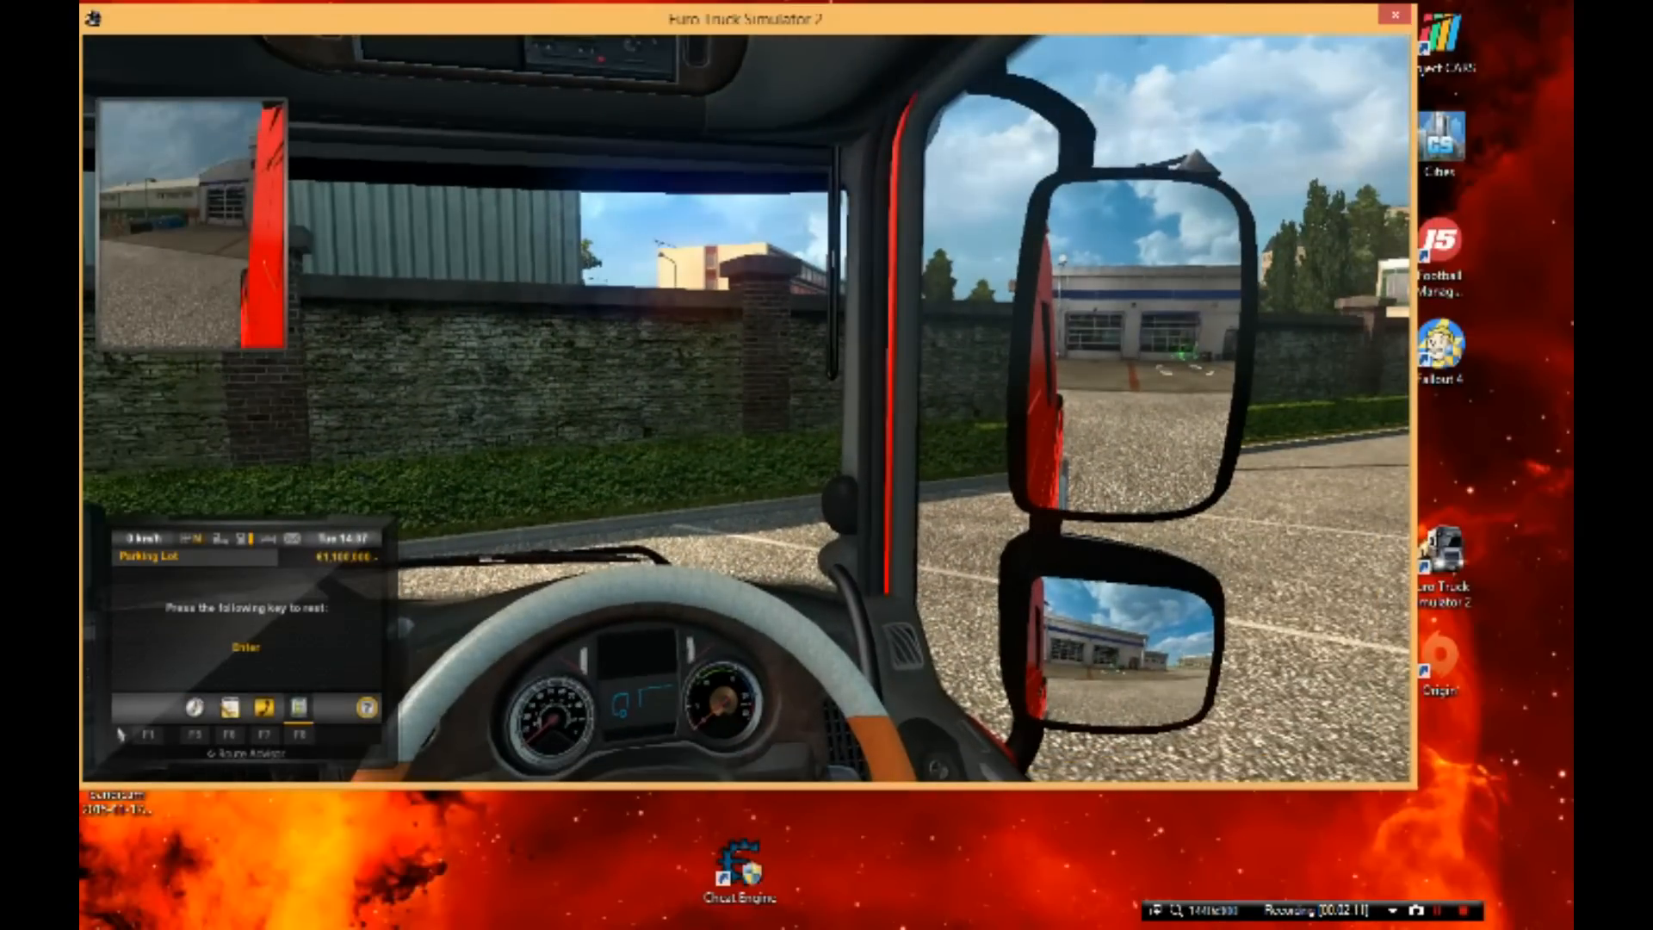
{"action": "key", "text": "Enter"}
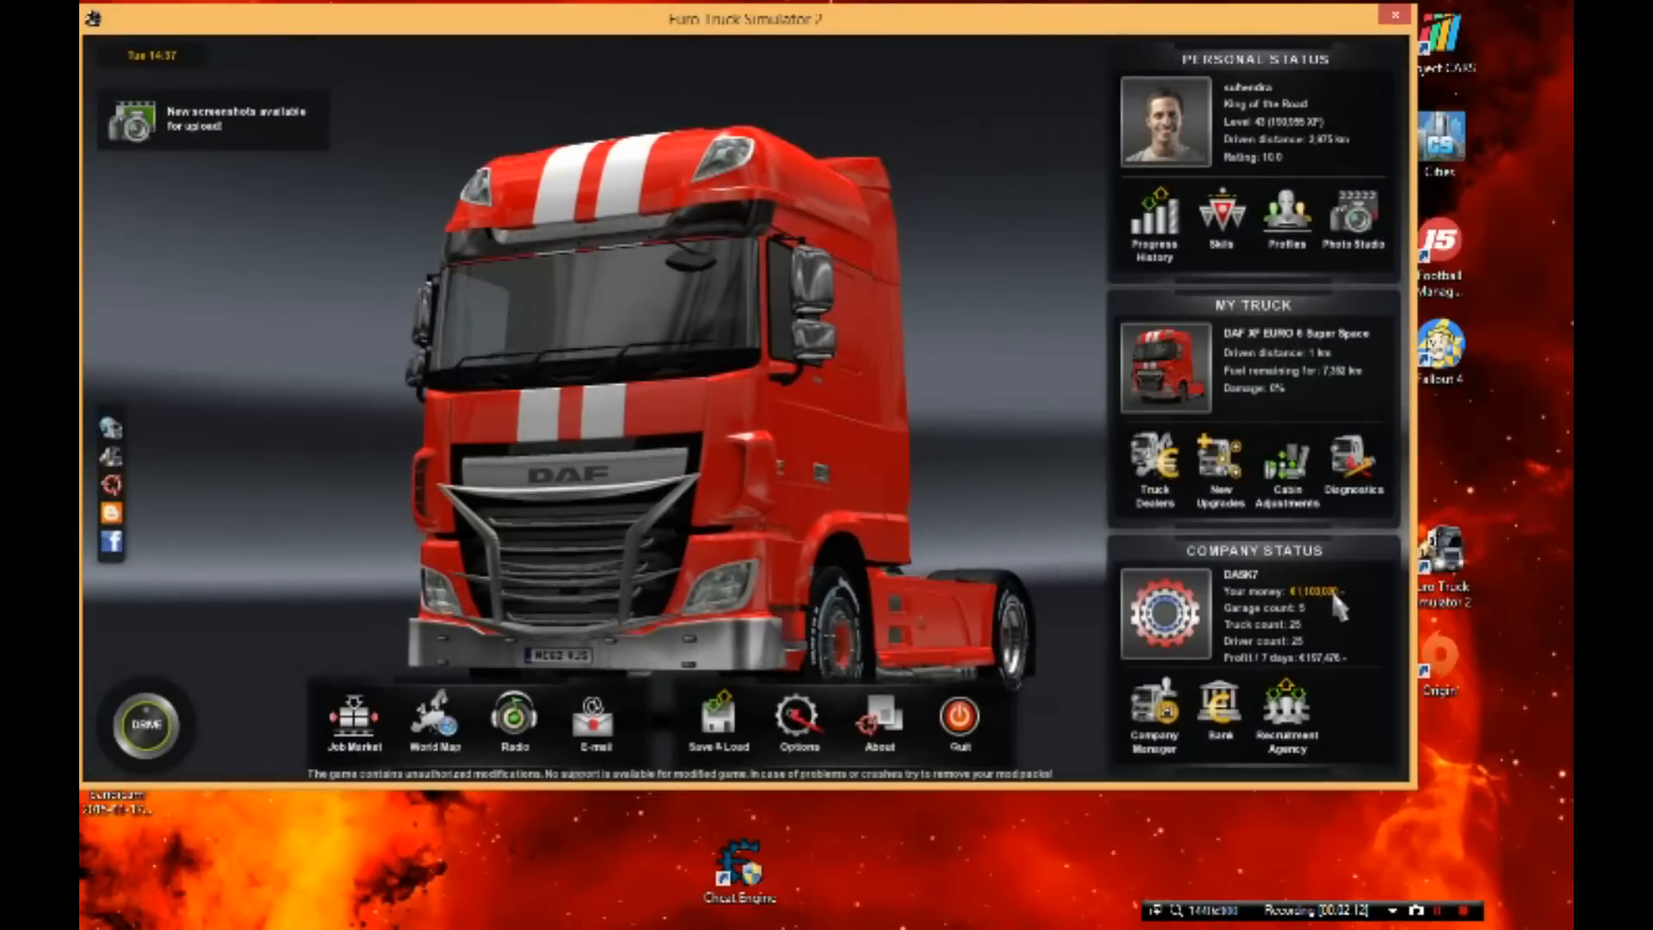